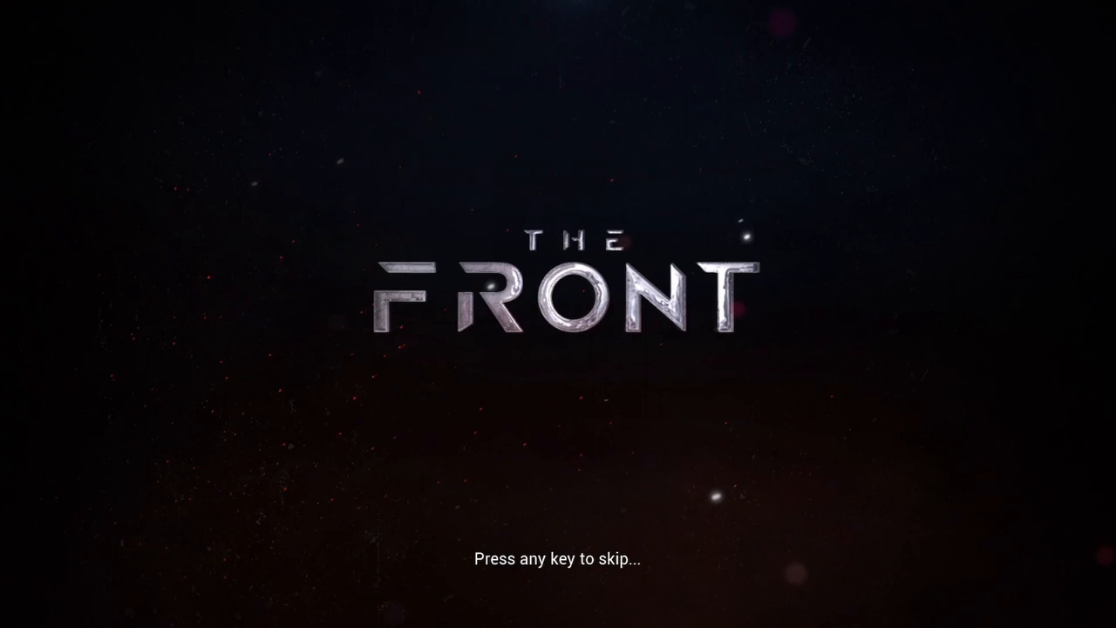
# Step: Skip the intro video to reach the main menu
pyautogui.press('space')
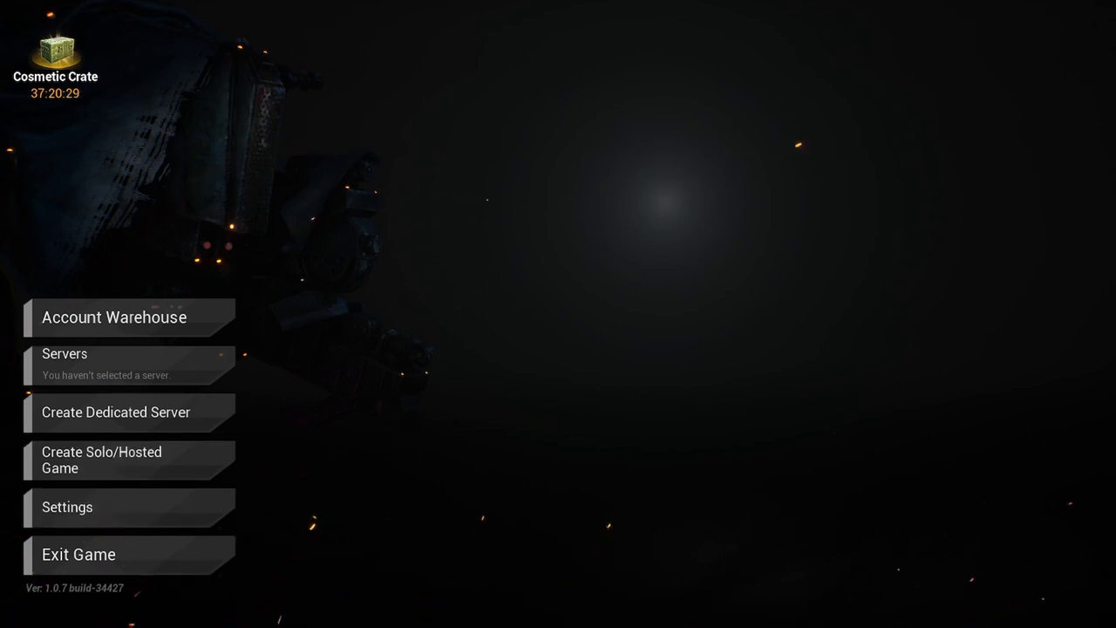
pyautogui.moveTo(129, 460)
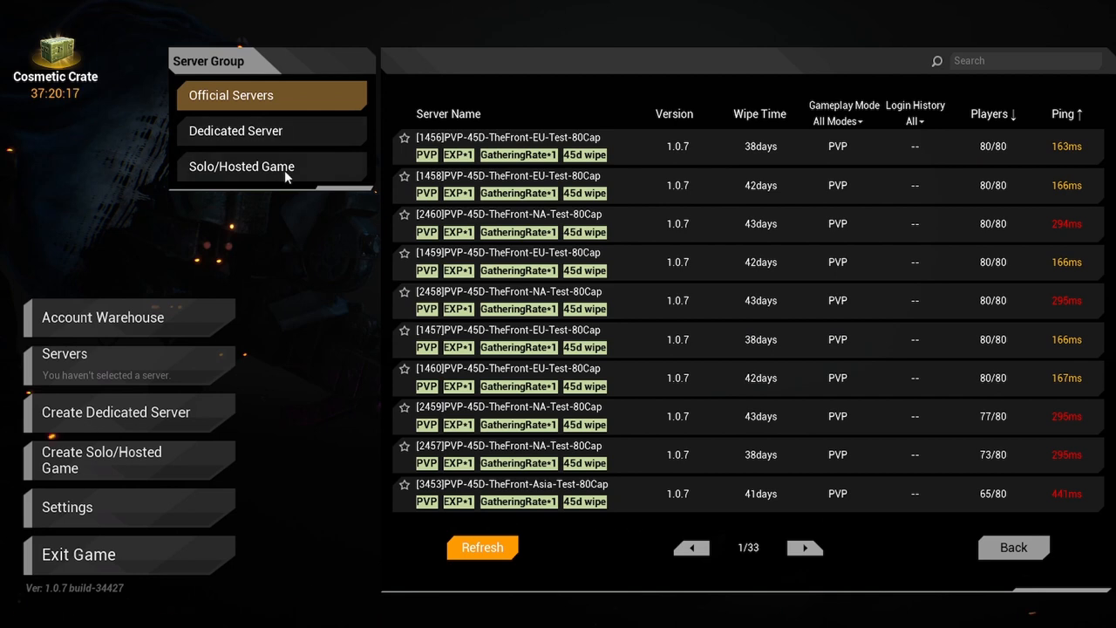
# Step: Go to Solo/Hosted Game, create a solo game and dismiss the Early Access notice
pyautogui.click(241, 166)
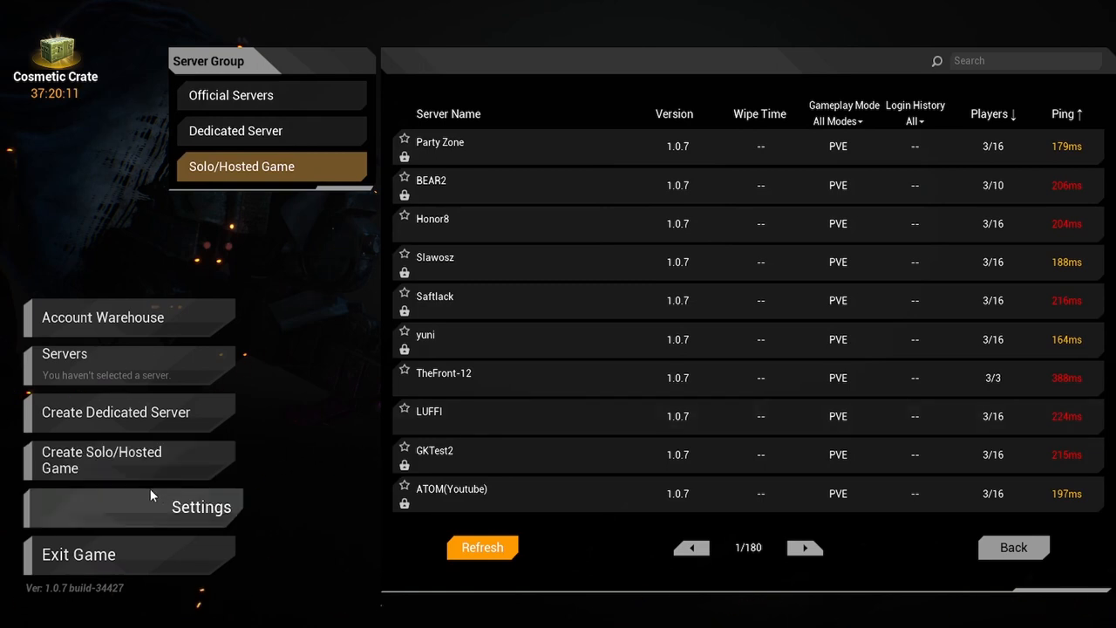
pyautogui.click(101, 459)
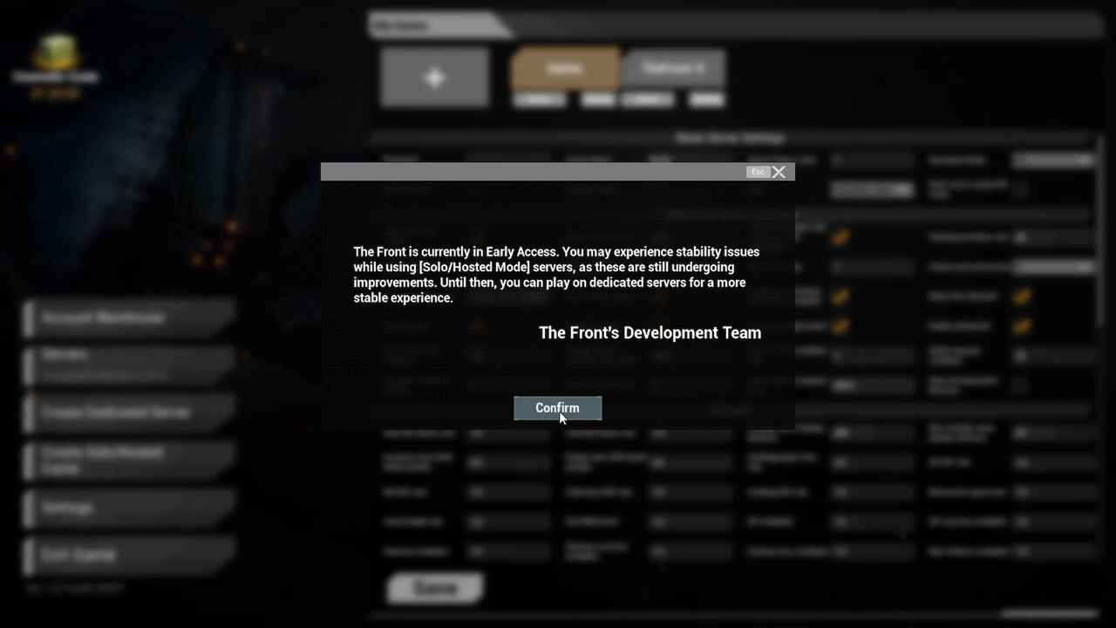
pyautogui.click(556, 407)
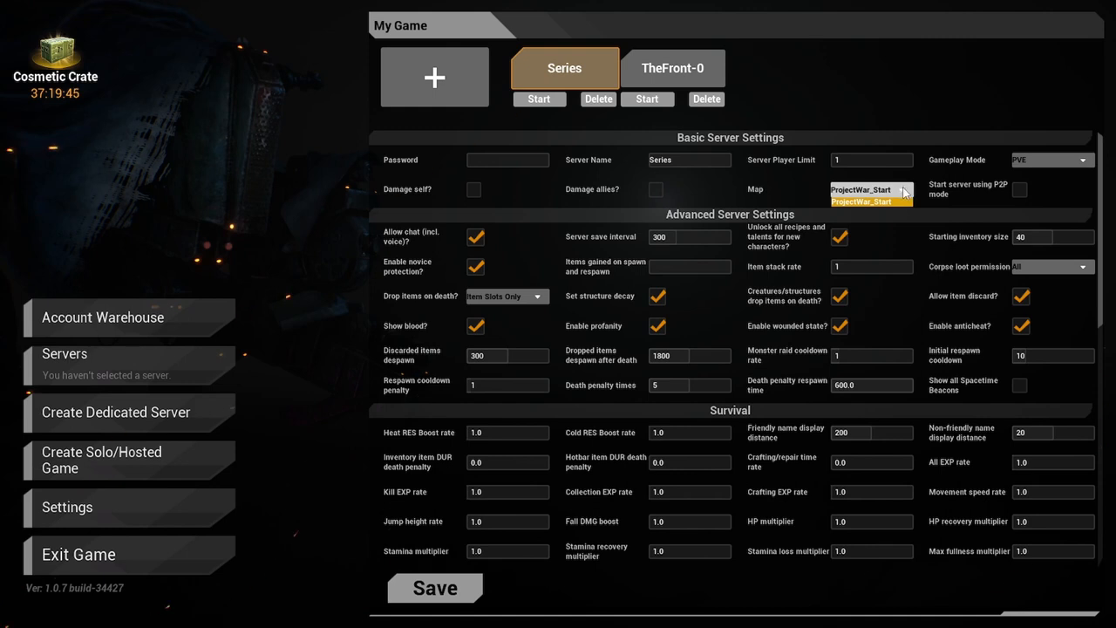
# Step: Keep map ProjectWar_Start, turn off recipe/talent unlocking and edit starting inventory size to 80
pyautogui.click(870, 189)
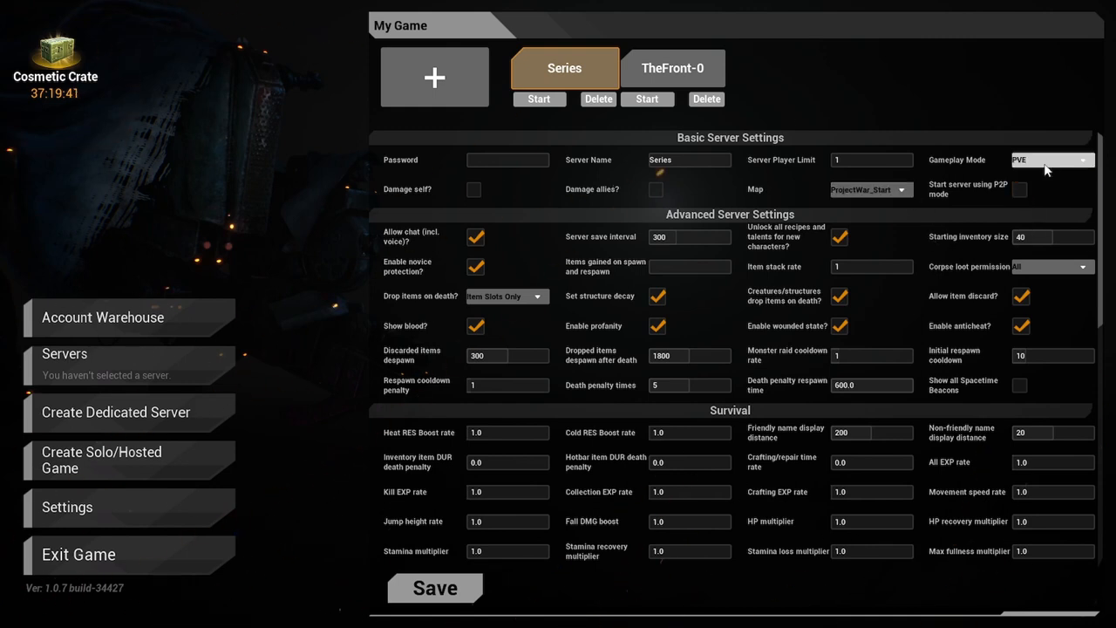
pyautogui.moveTo(1042, 173)
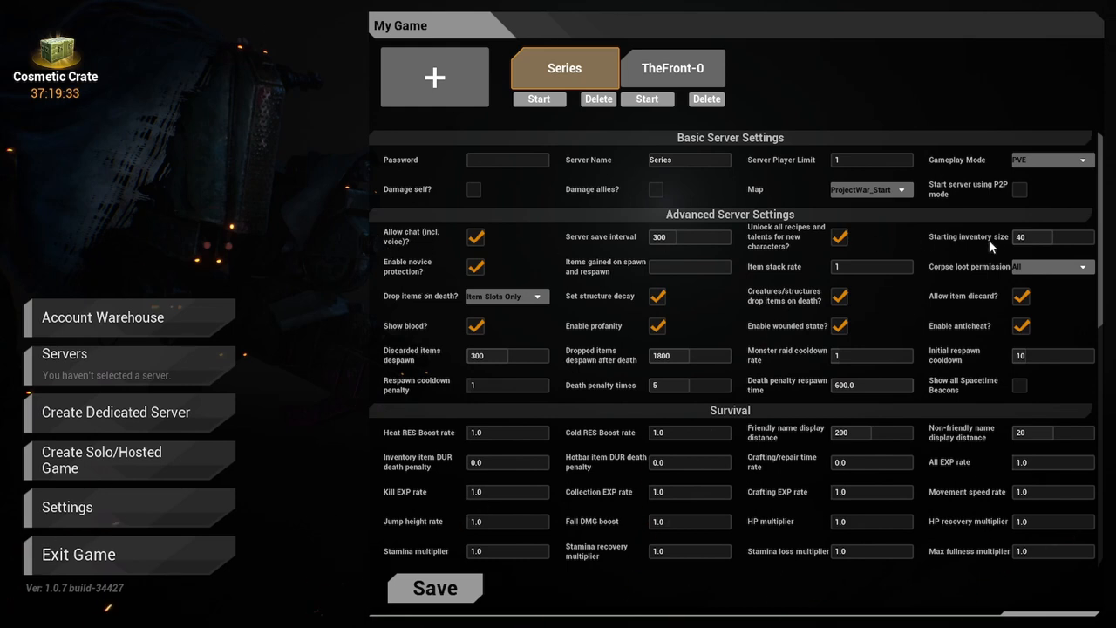
pyautogui.moveTo(515, 243)
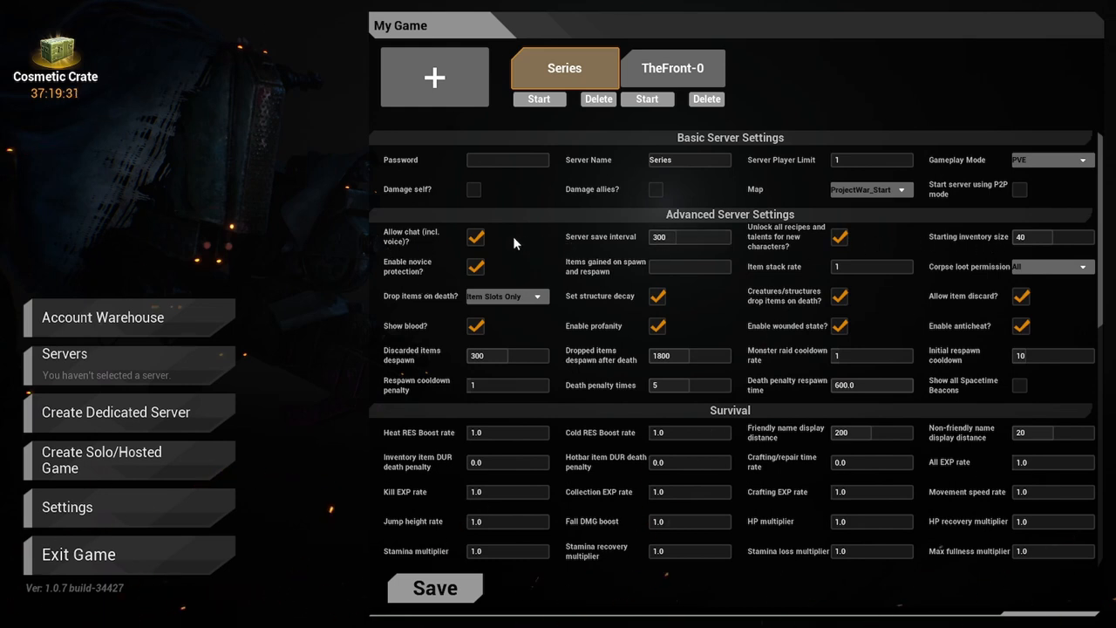
pyautogui.moveTo(489, 272)
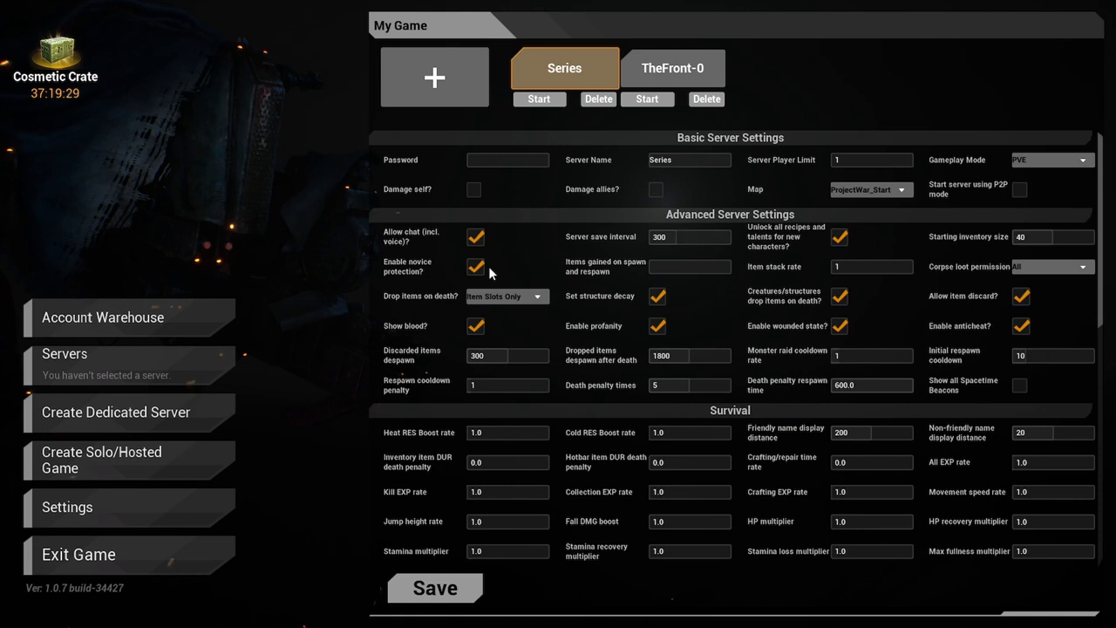
pyautogui.moveTo(512, 295)
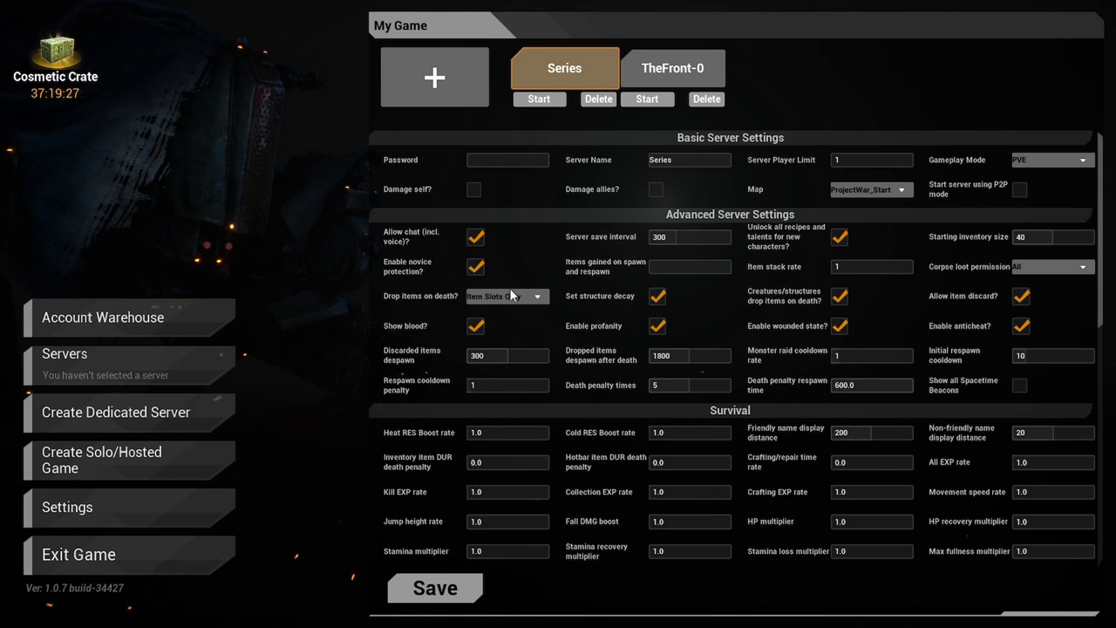
pyautogui.moveTo(606, 303)
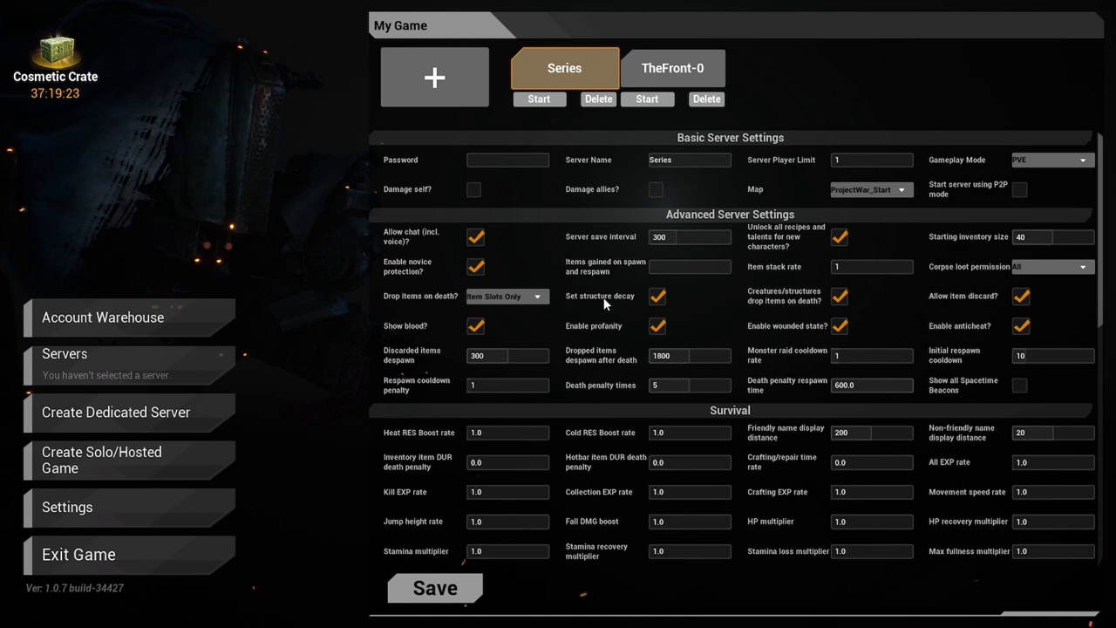
pyautogui.moveTo(804, 298)
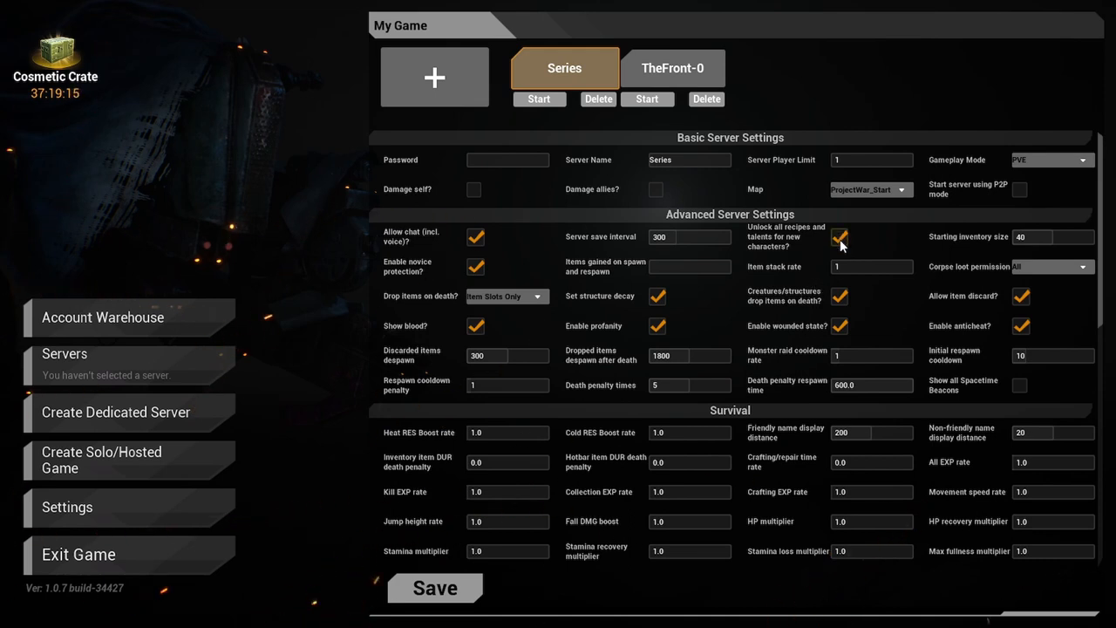
pyautogui.click(839, 238)
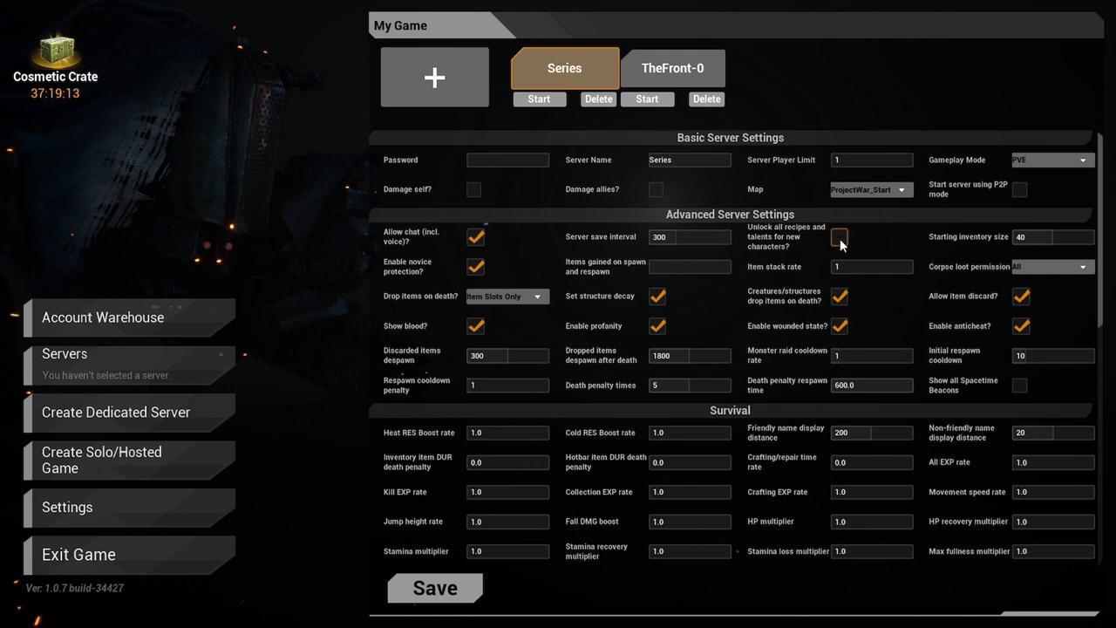
pyautogui.click(839, 237)
pyautogui.write('80')
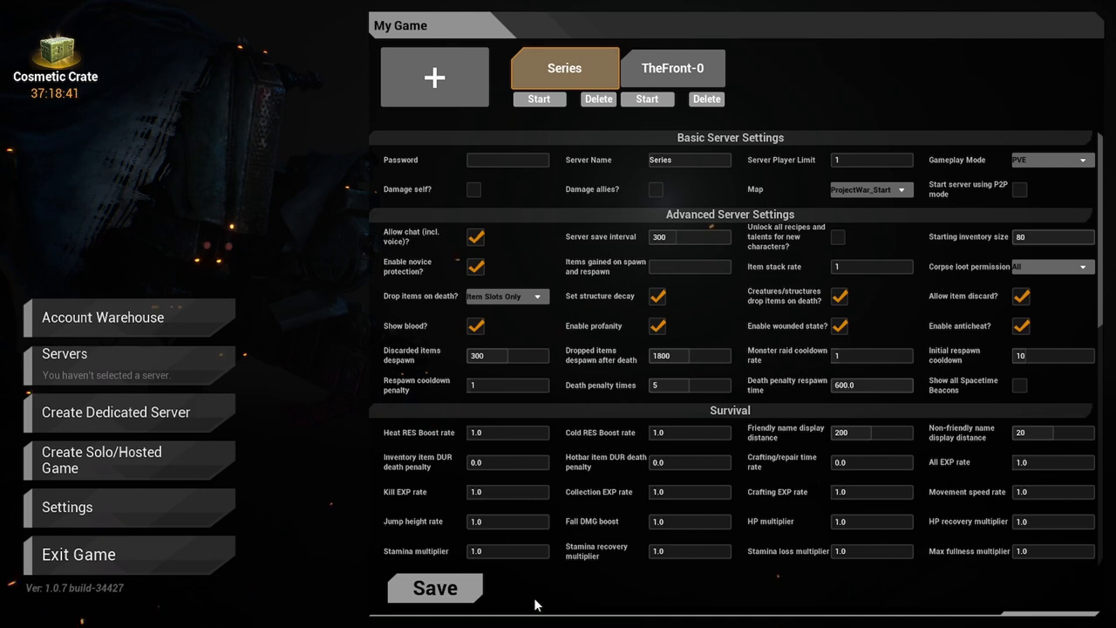
pyautogui.moveTo(531, 320)
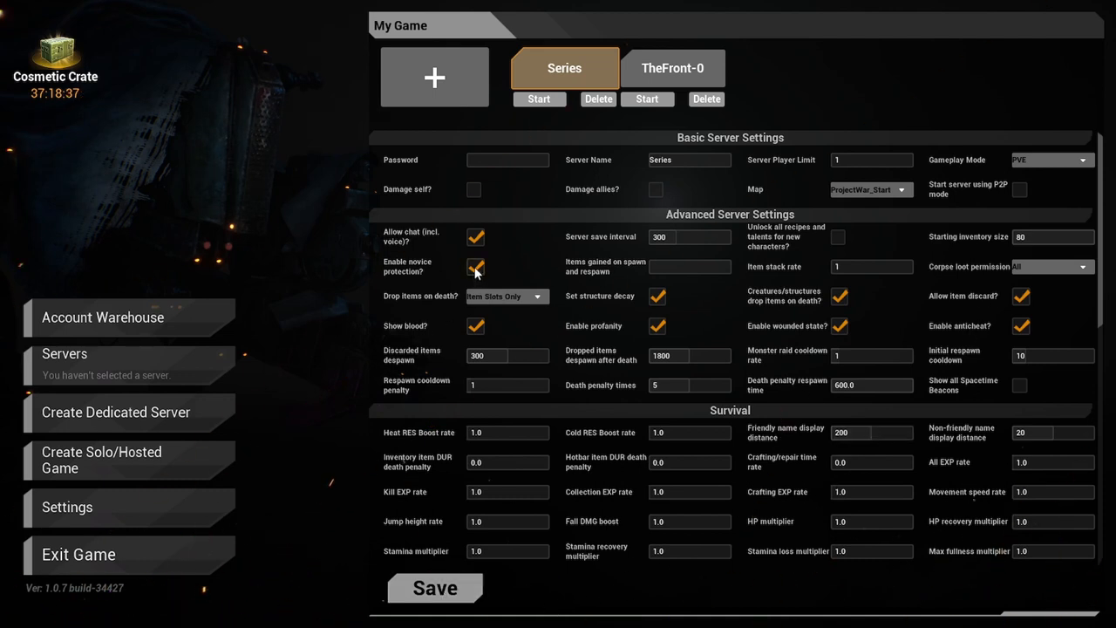
# Step: Turn off novice protection and structure decay, keeping Item Slots Only for death drops
pyautogui.click(475, 267)
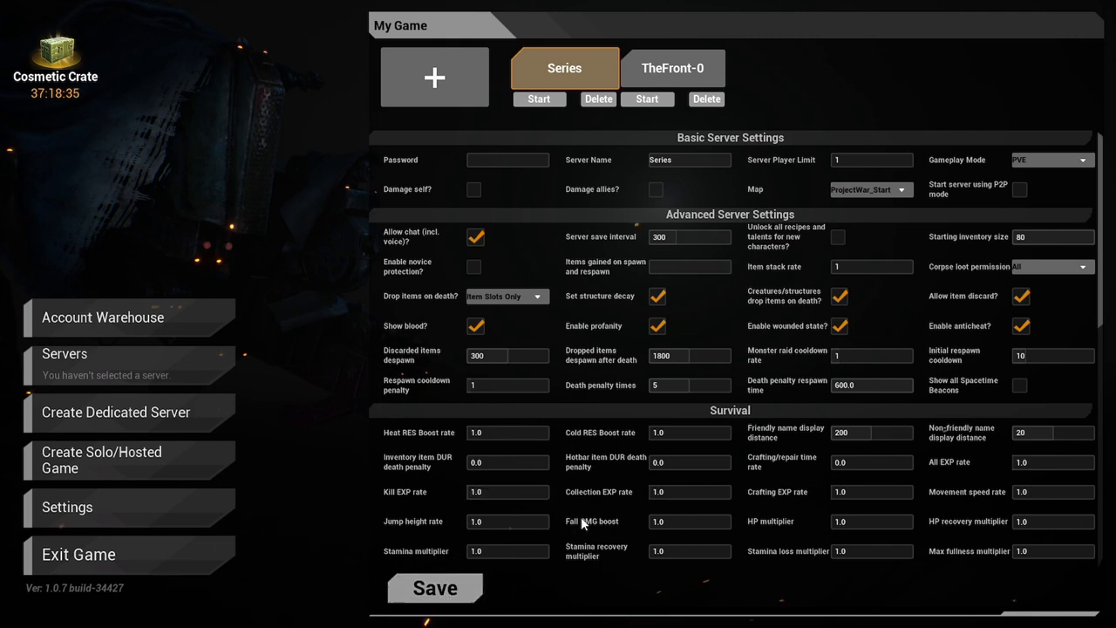
pyautogui.moveTo(707, 282)
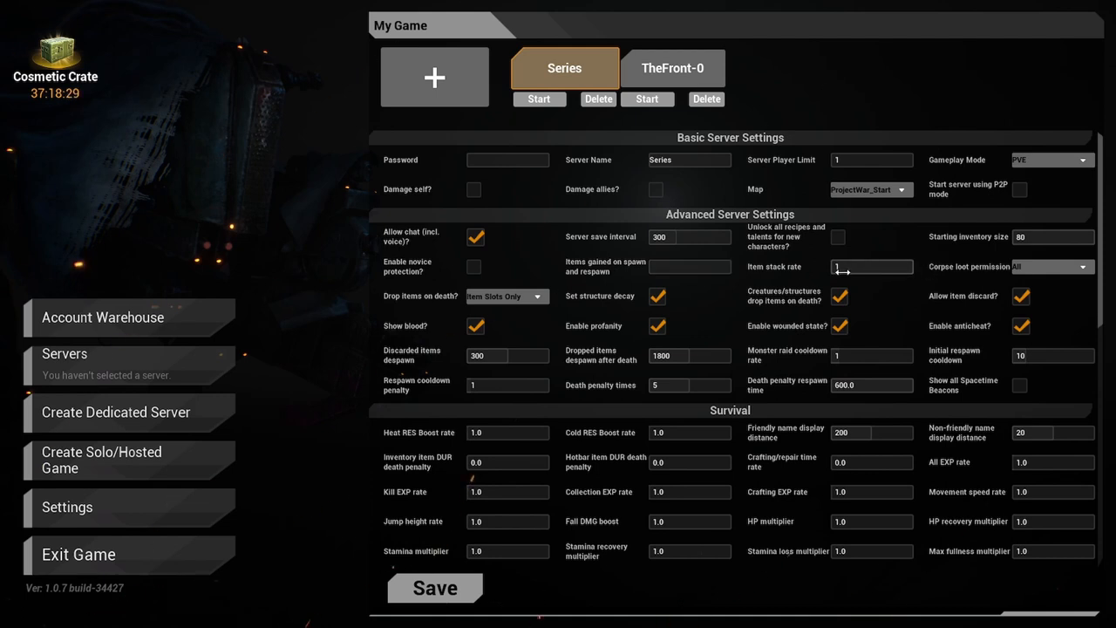
pyautogui.moveTo(722, 321)
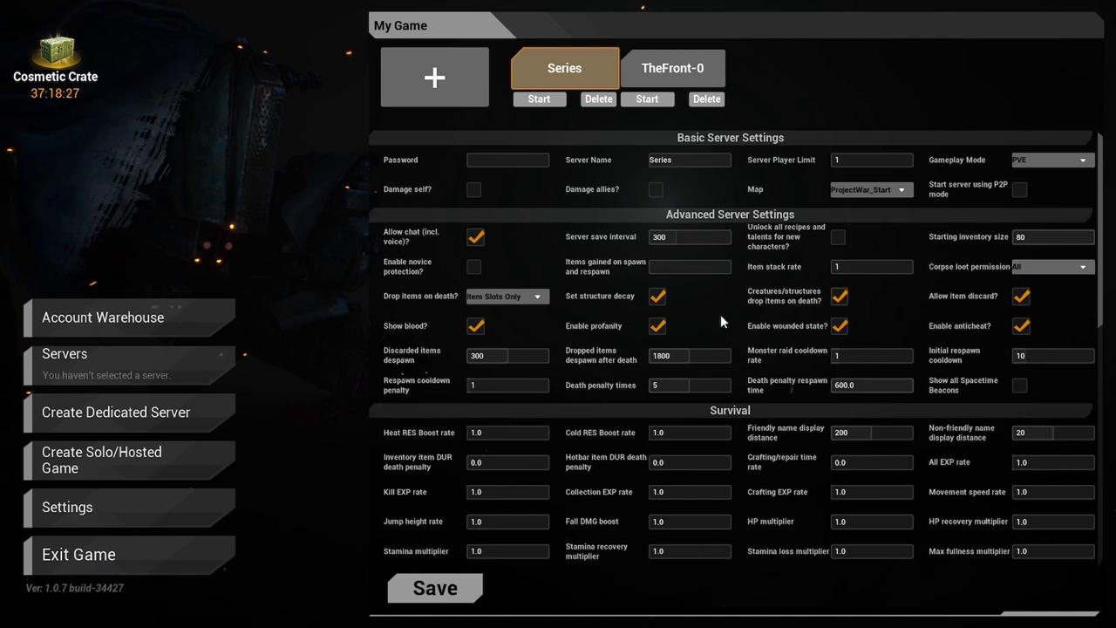
pyautogui.moveTo(538, 322)
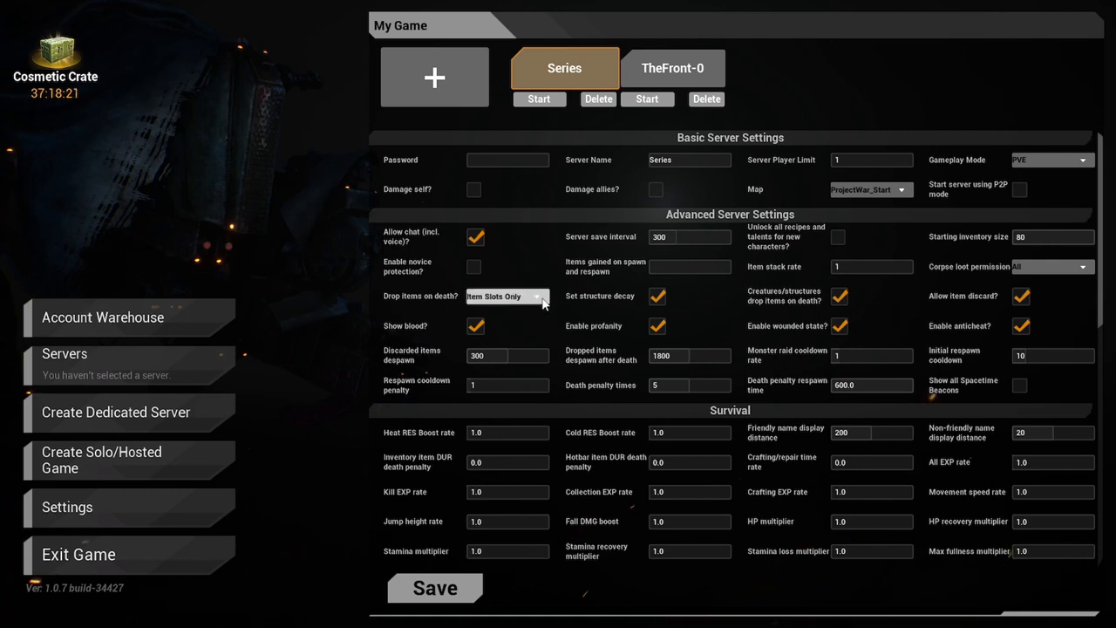
pyautogui.click(508, 296)
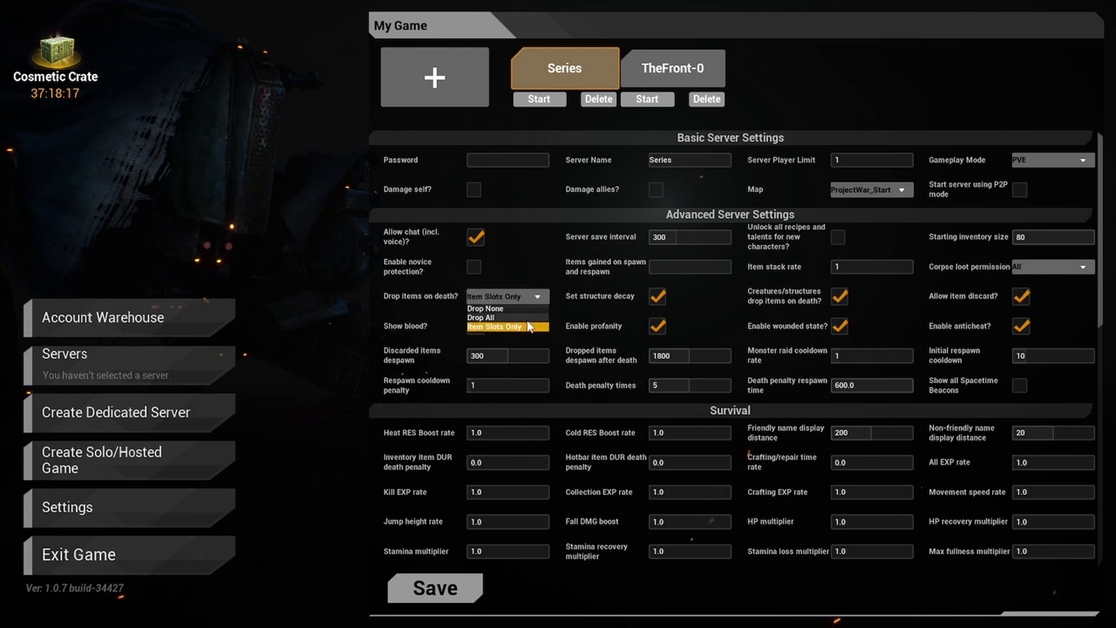
pyautogui.click(506, 326)
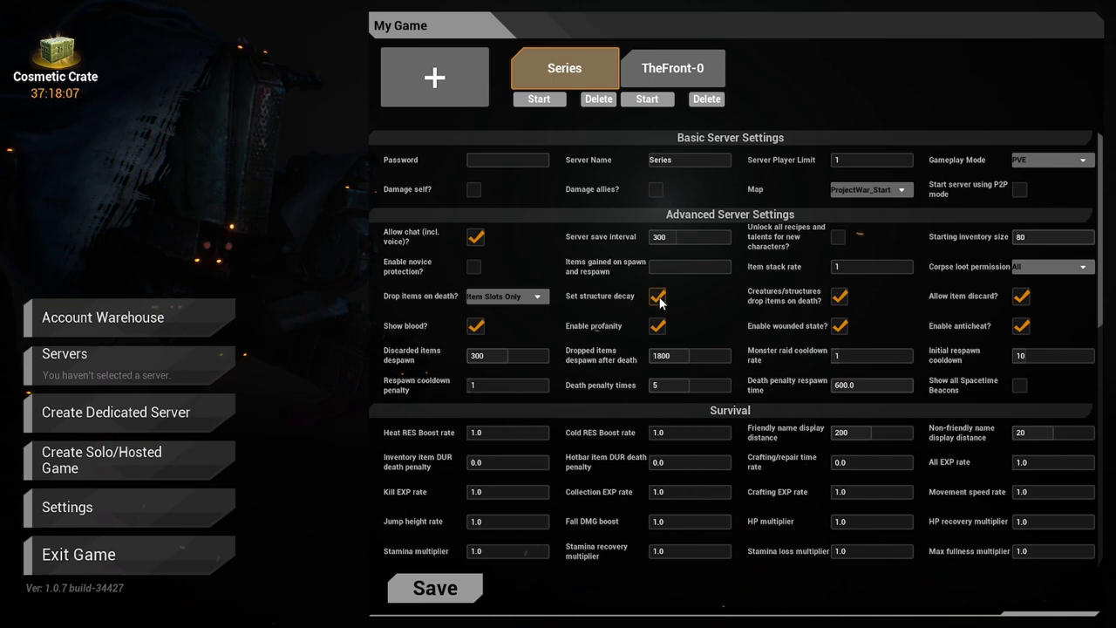
pyautogui.click(656, 296)
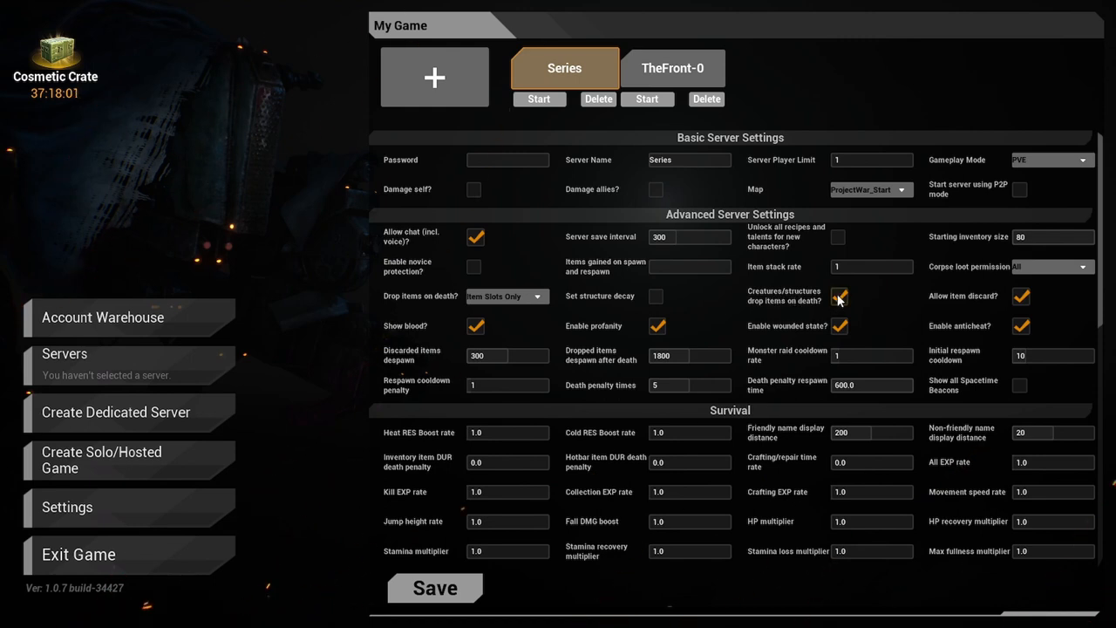
# Step: Turn off profanity and wounded state, and enable anticheat
pyautogui.click(838, 296)
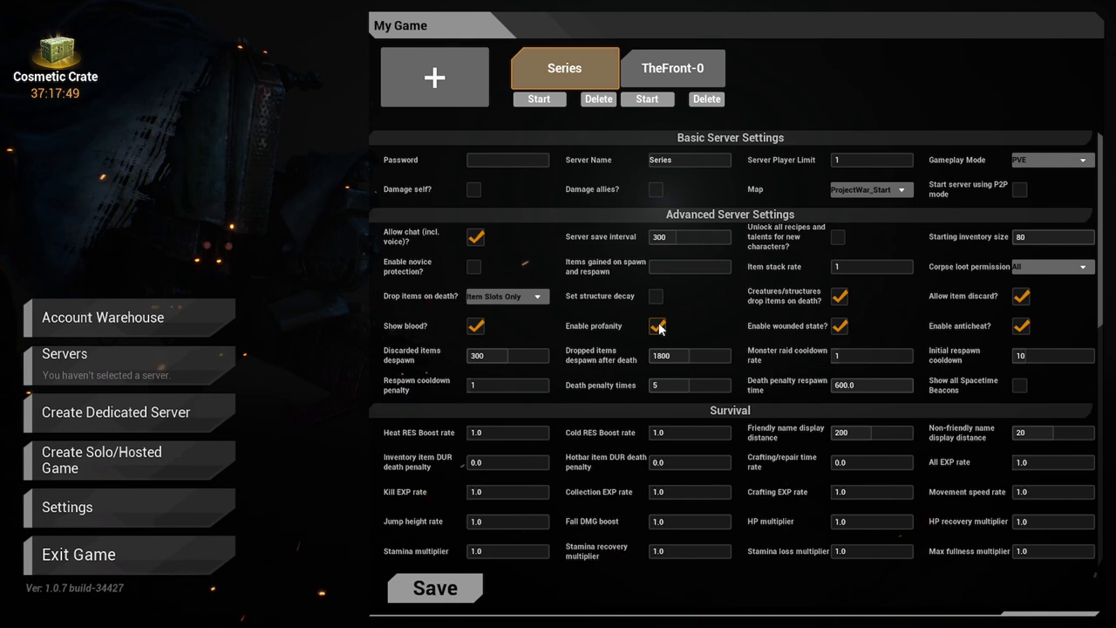
pyautogui.click(655, 325)
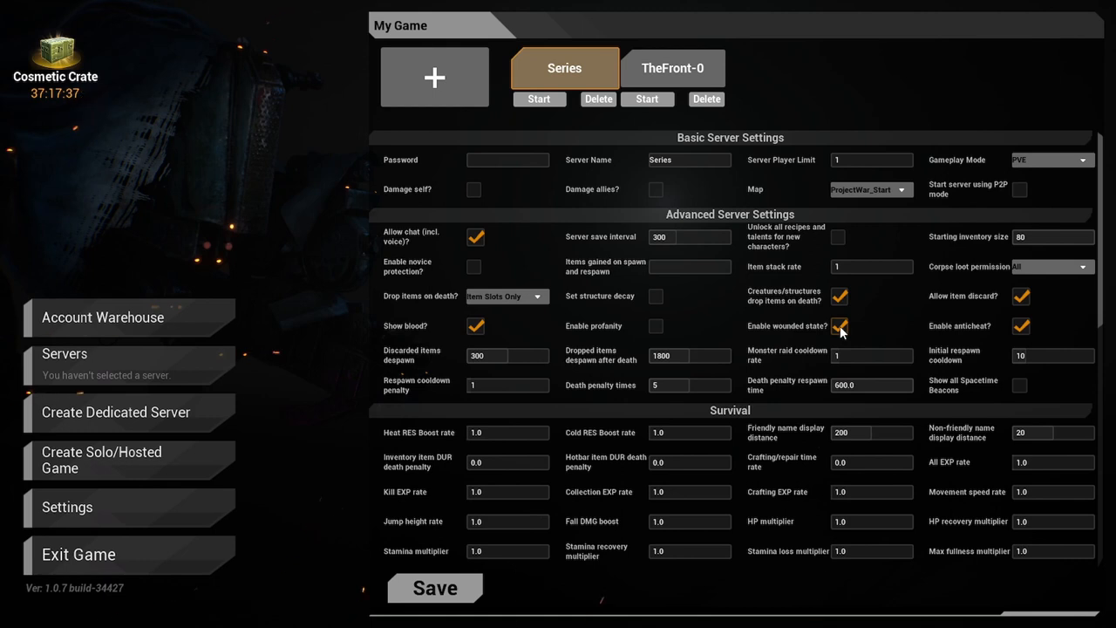
pyautogui.click(840, 325)
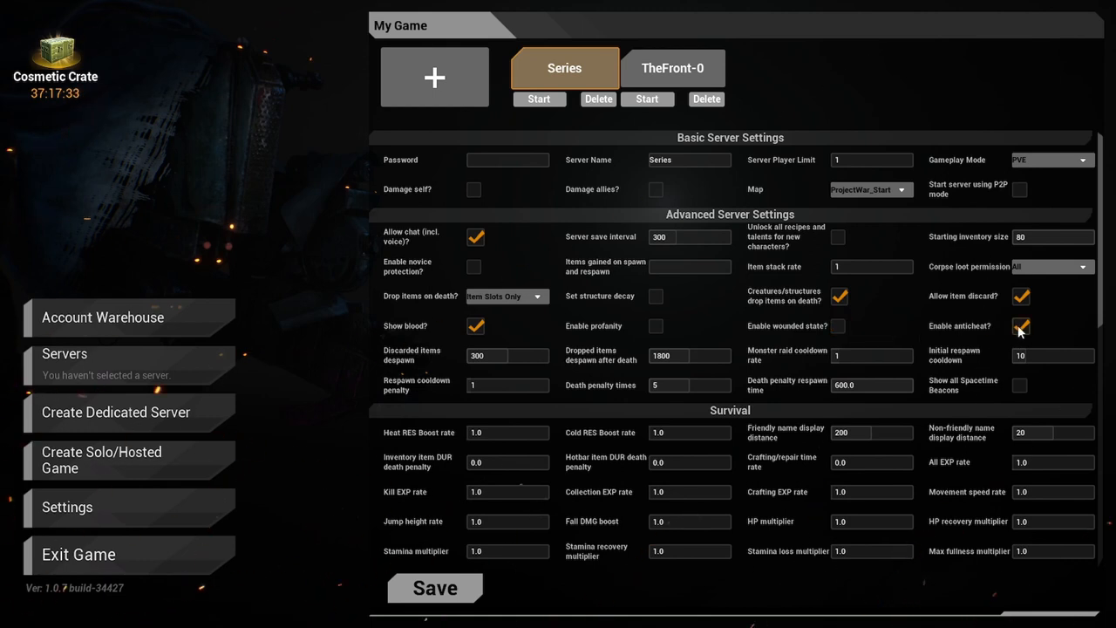
pyautogui.click(1020, 325)
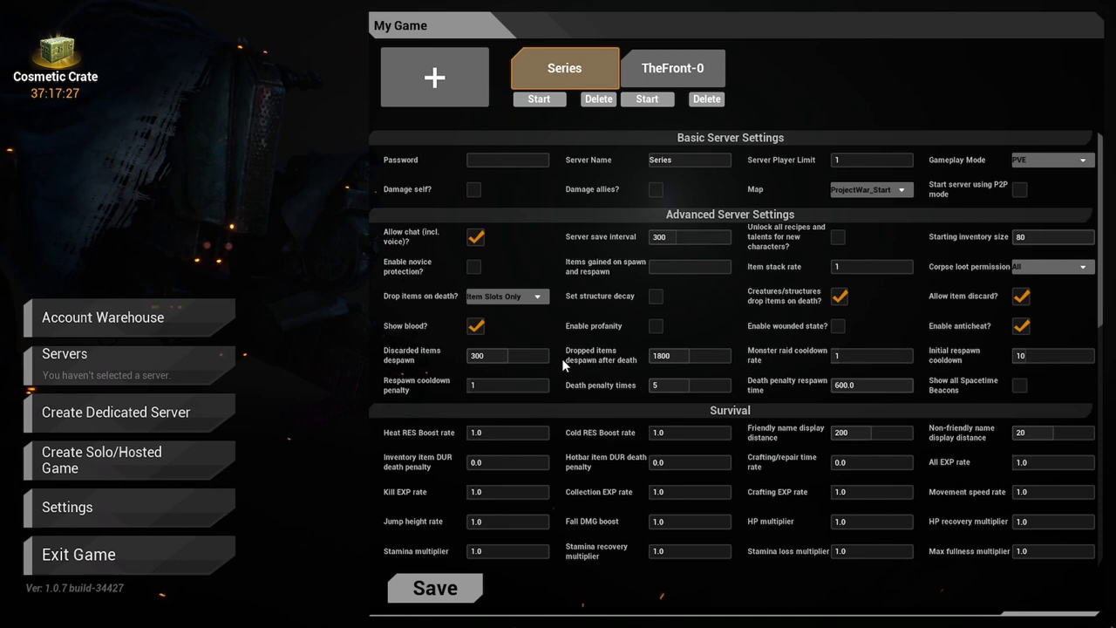
pyautogui.moveTo(427, 366)
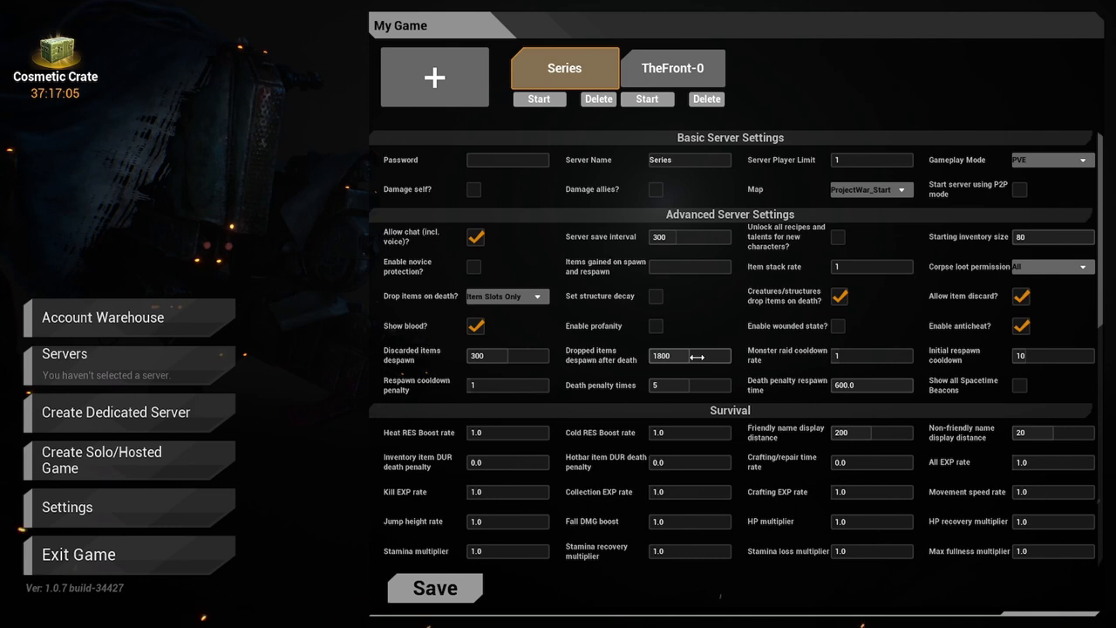
pyautogui.moveTo(701, 372)
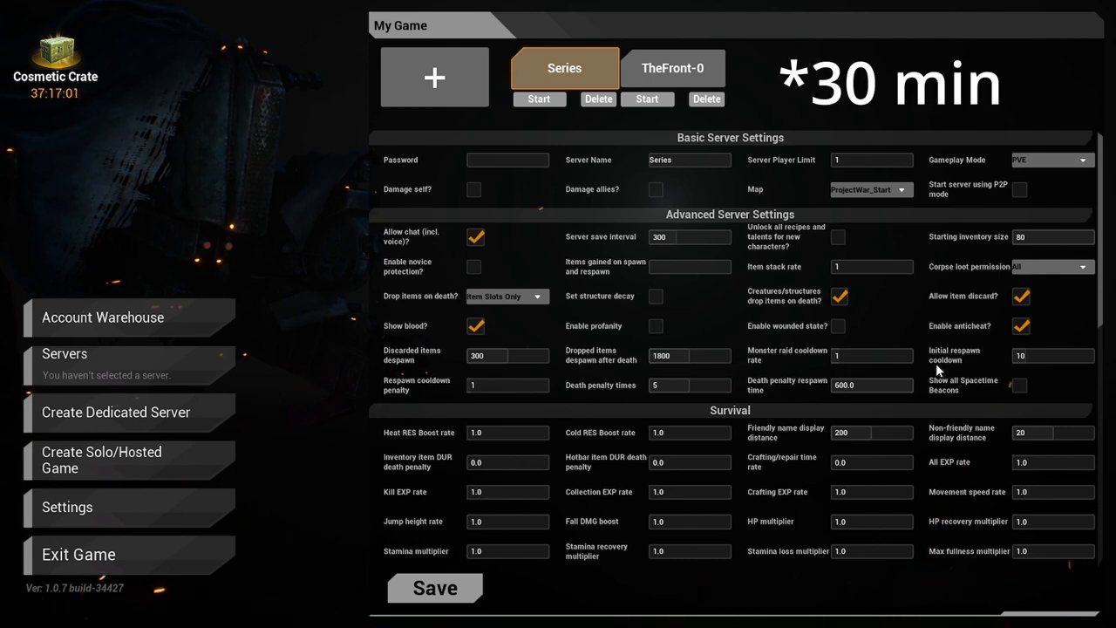
pyautogui.moveTo(997, 371)
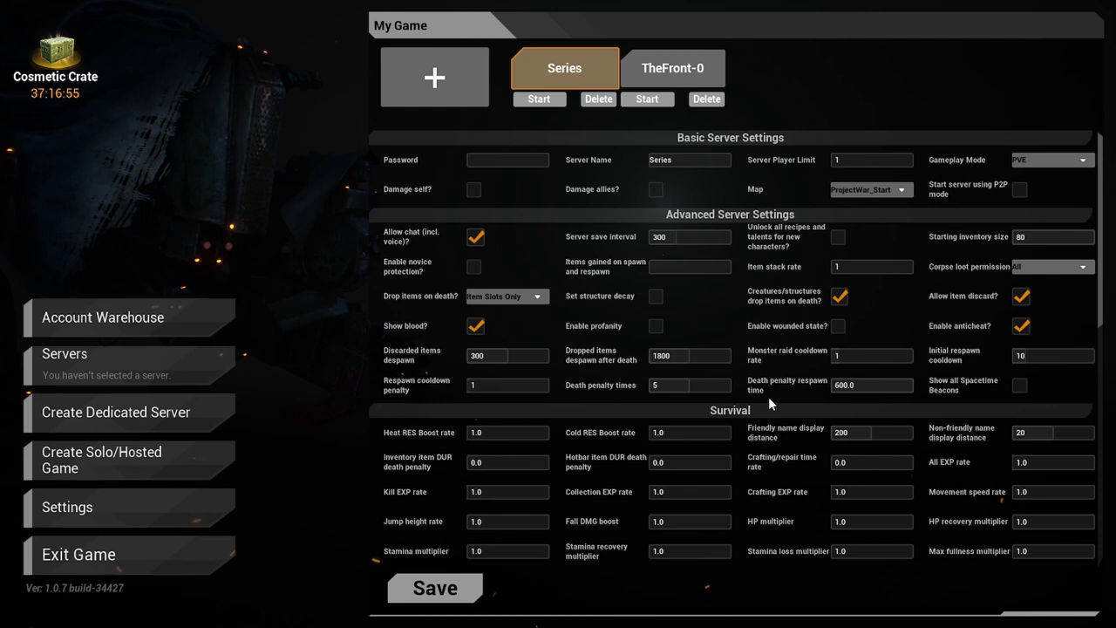
pyautogui.moveTo(674, 418)
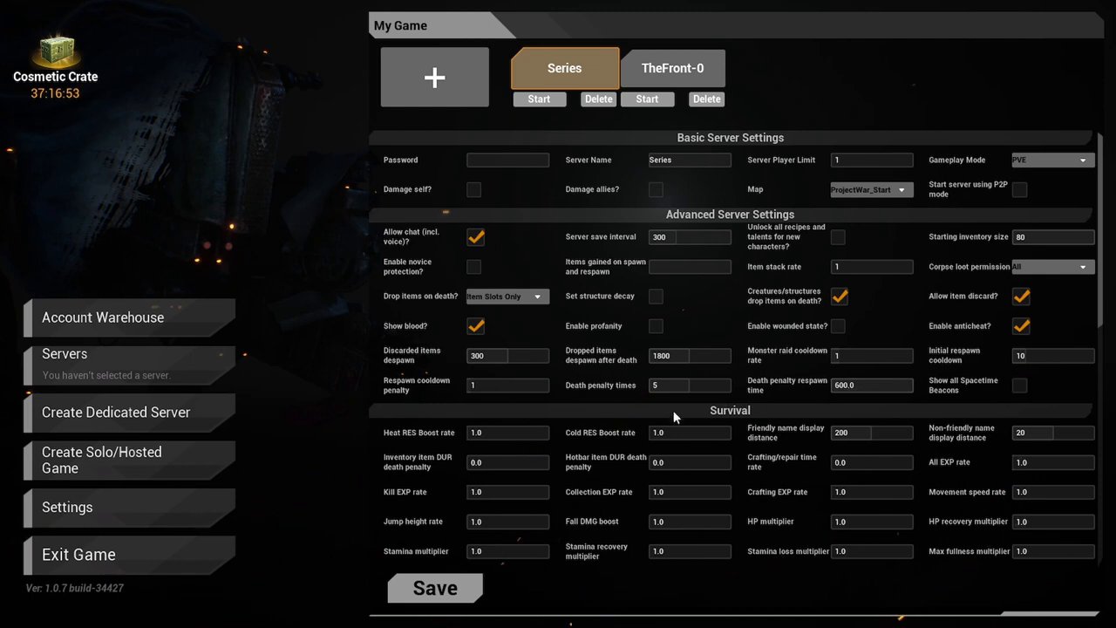
pyautogui.scroll(-3)
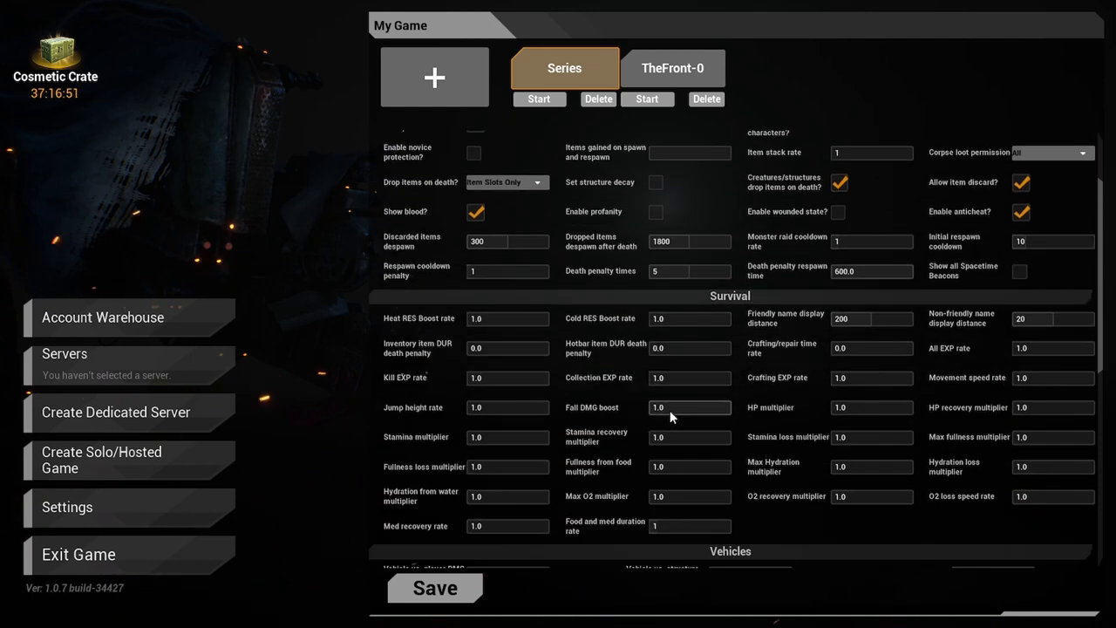
pyautogui.scroll(-3)
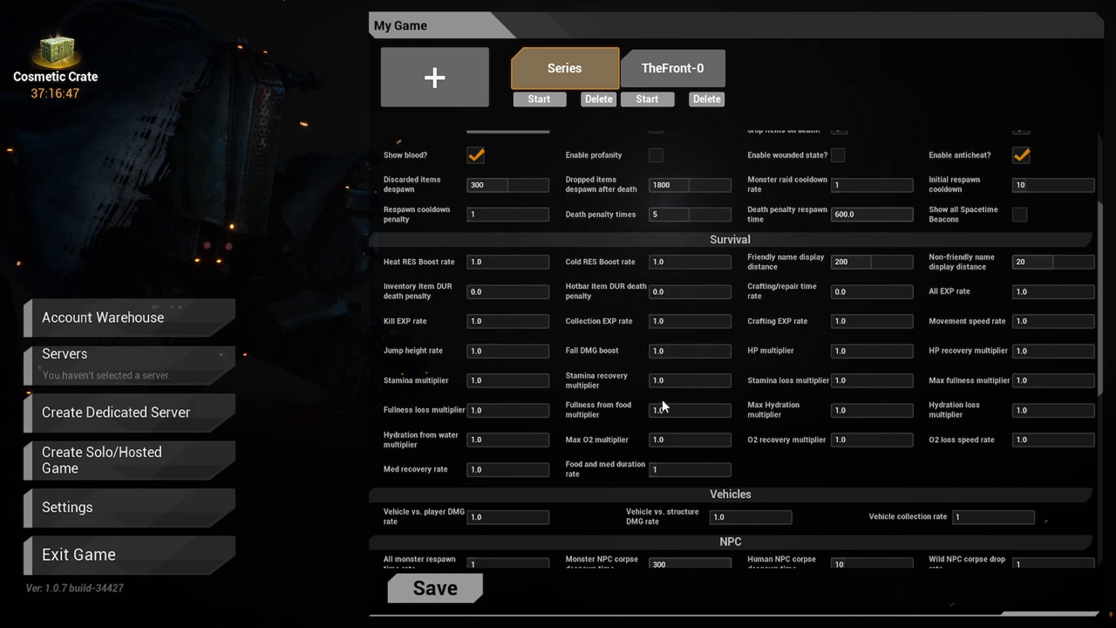
pyautogui.moveTo(637, 361)
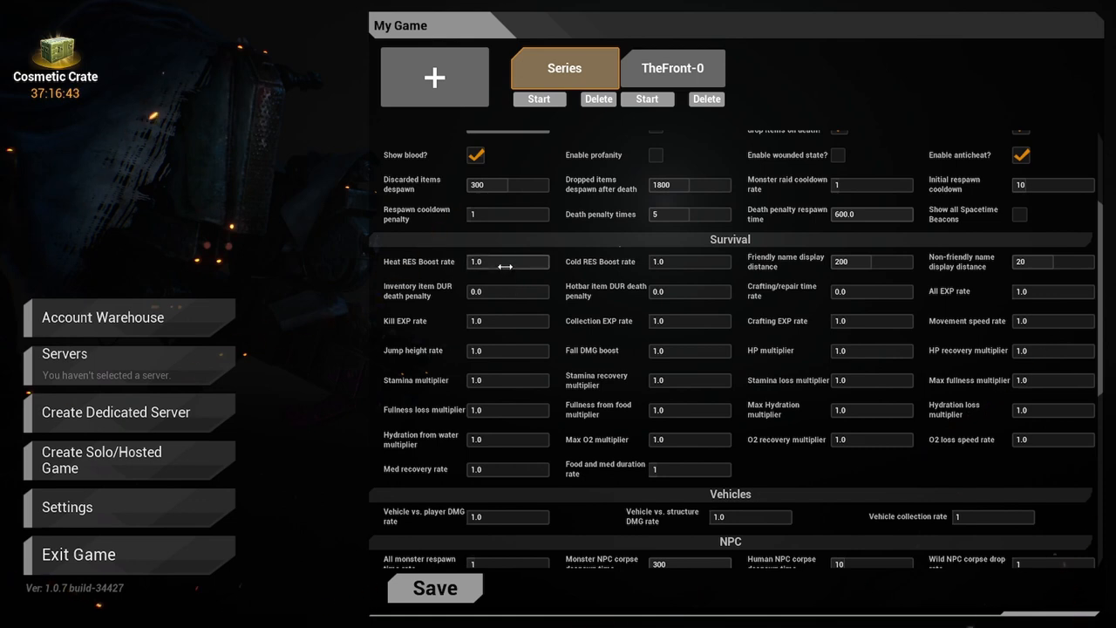
pyautogui.moveTo(517, 311)
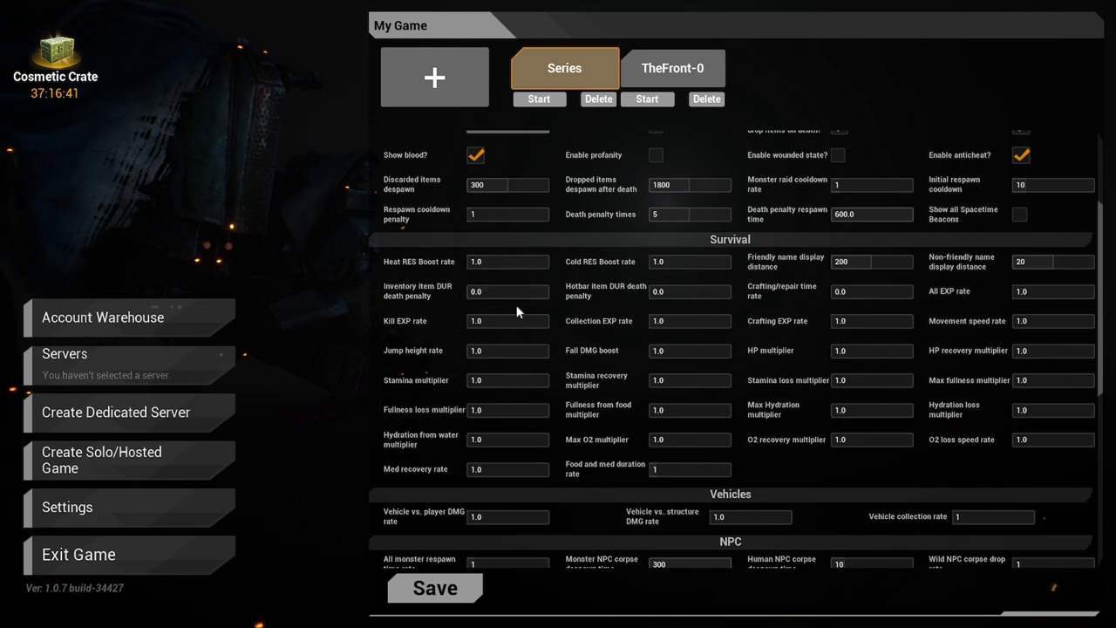
pyautogui.moveTo(586, 404)
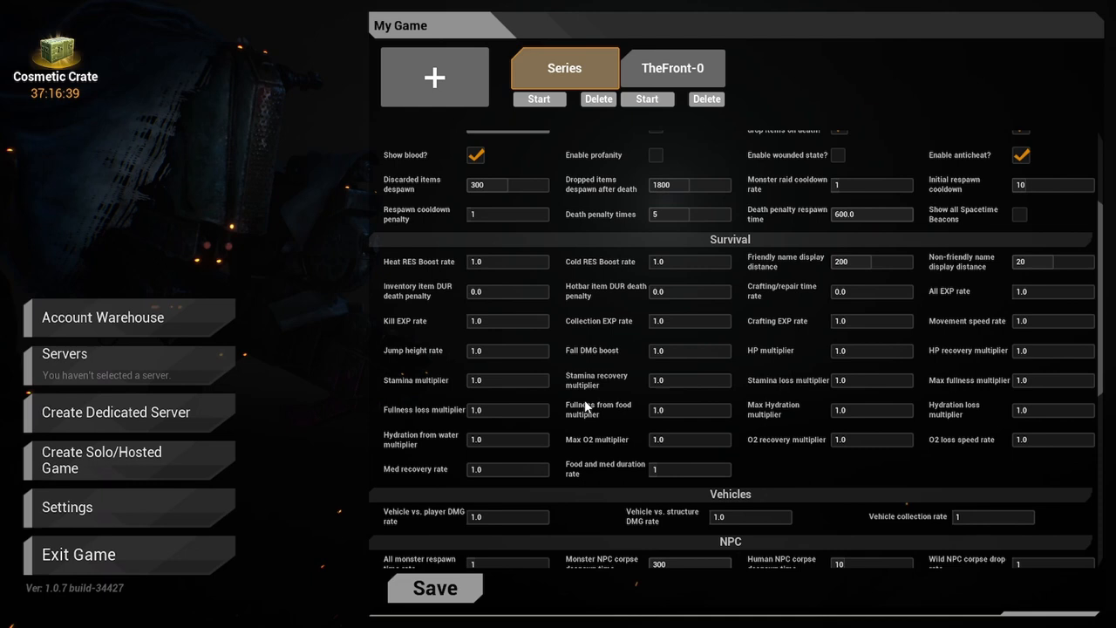
pyautogui.moveTo(901, 470)
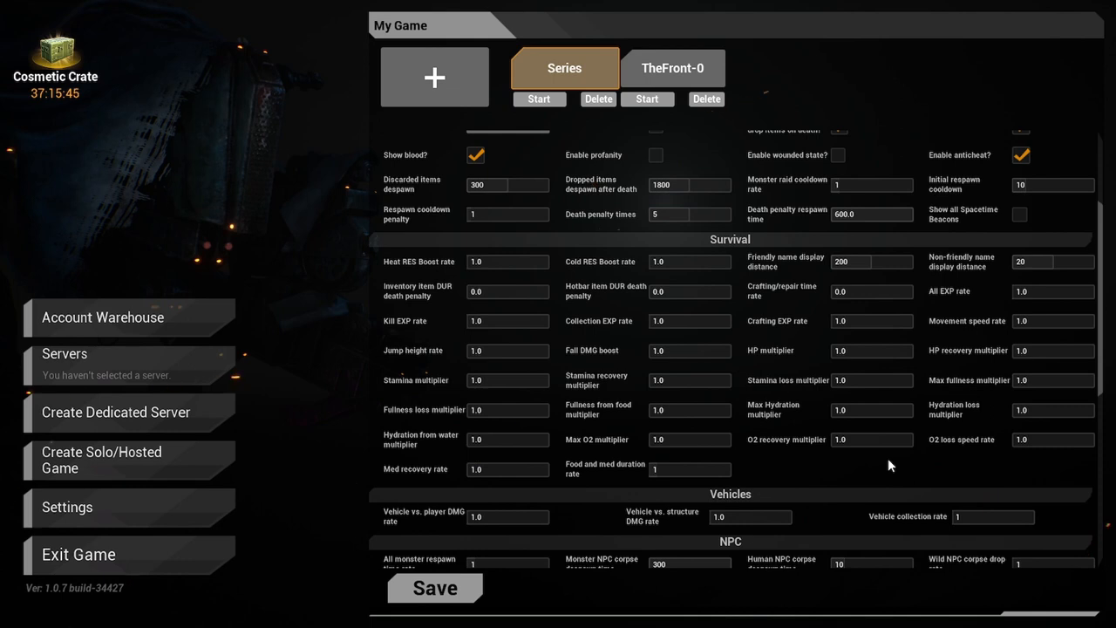
pyautogui.scroll(-3)
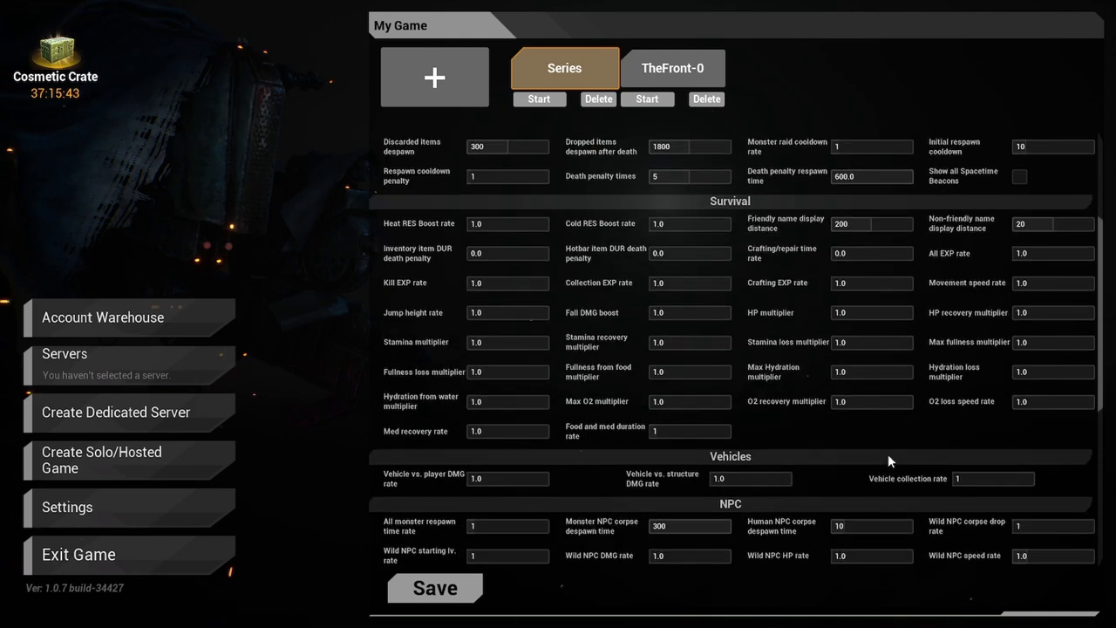
pyautogui.moveTo(870, 435)
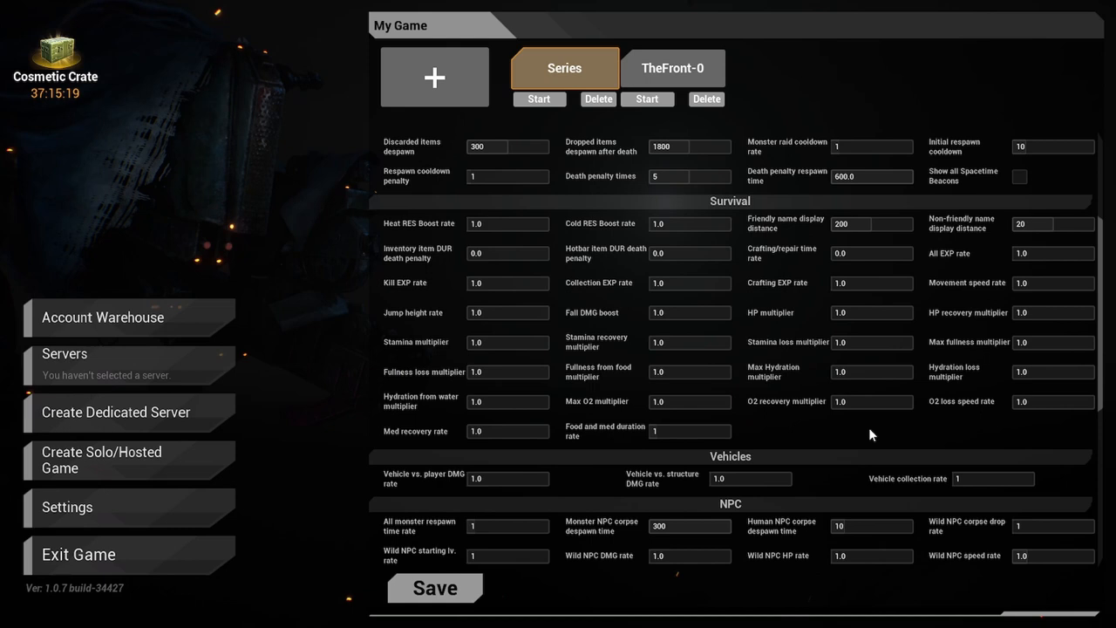
pyautogui.scroll(-3)
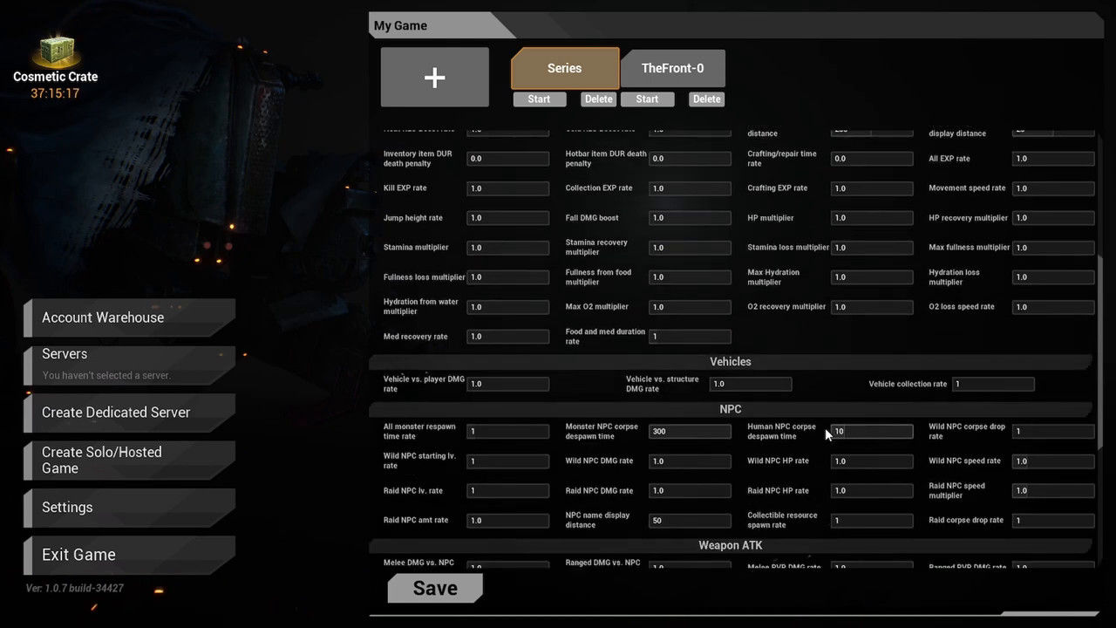
pyautogui.moveTo(416, 393)
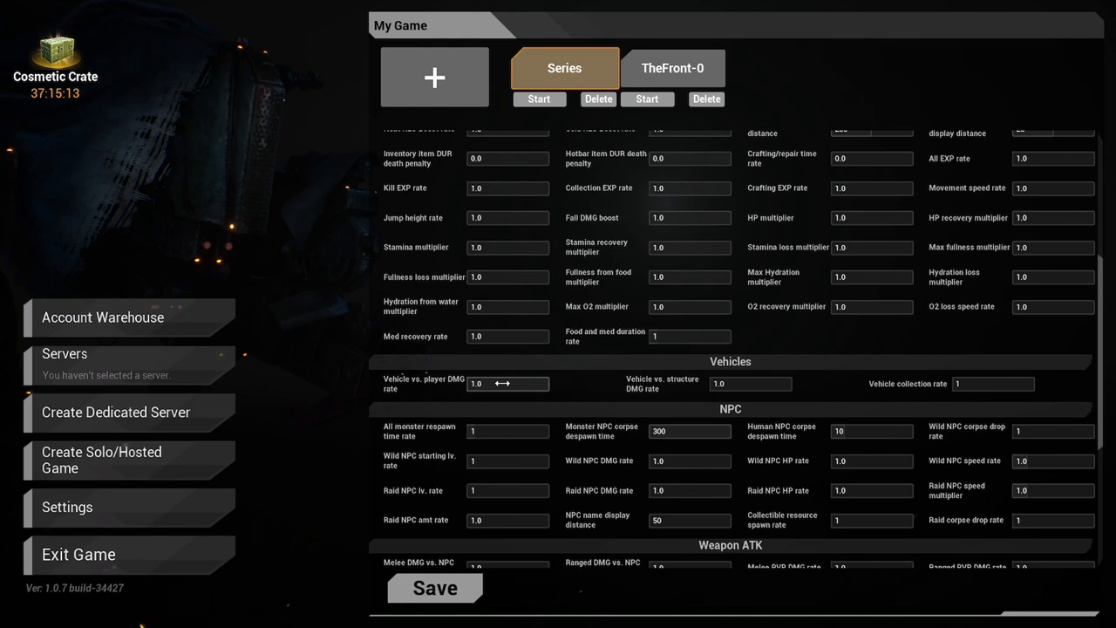
pyautogui.moveTo(750, 383)
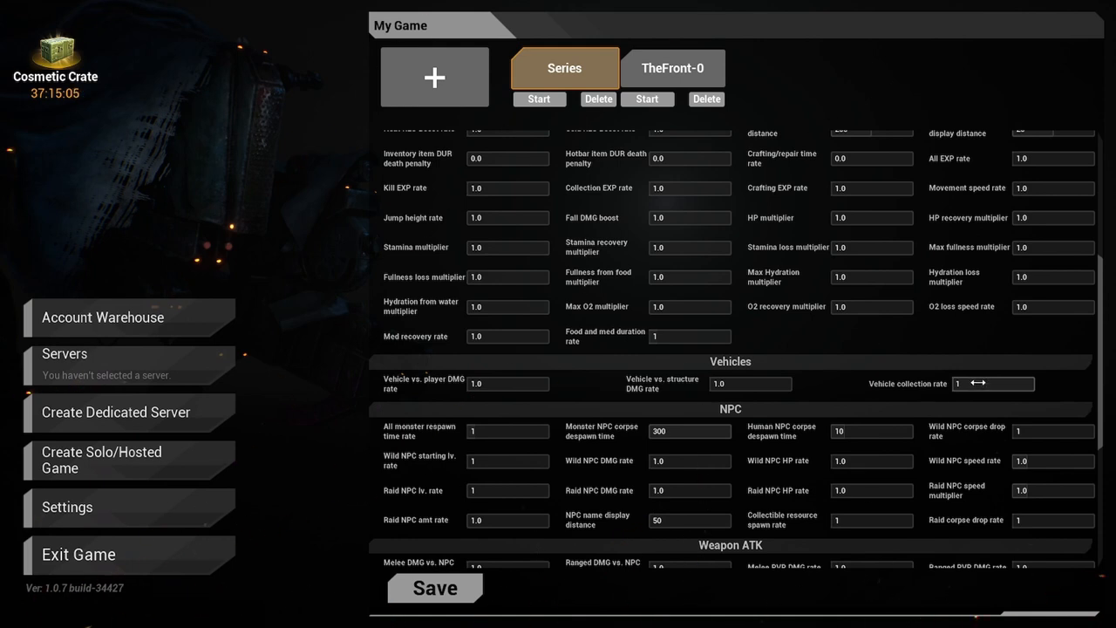
pyautogui.scroll(-3)
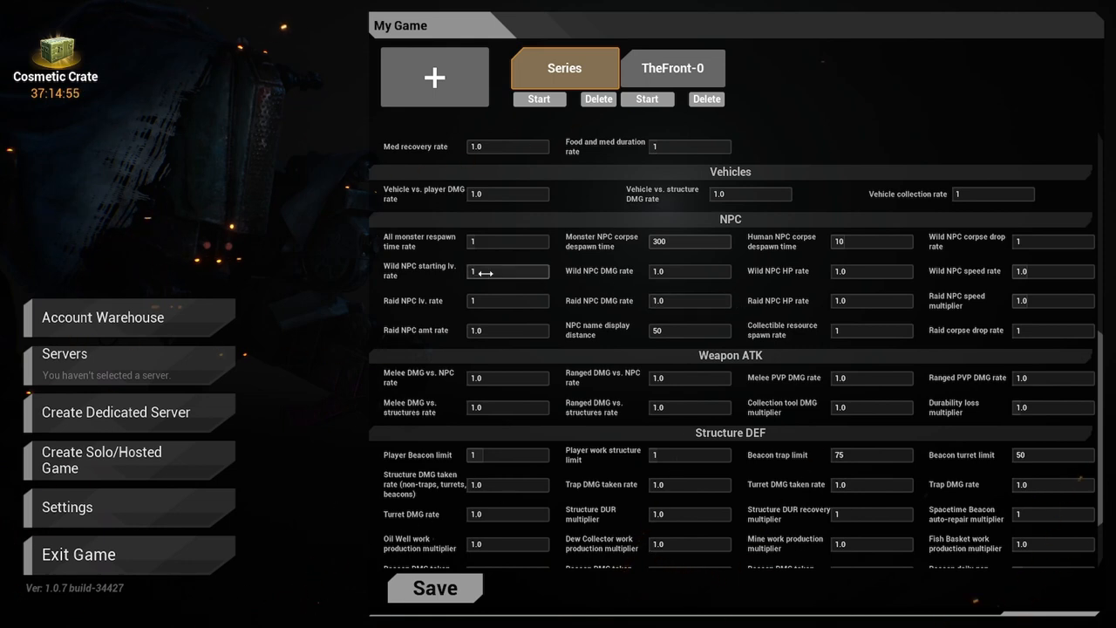
pyautogui.moveTo(507, 241)
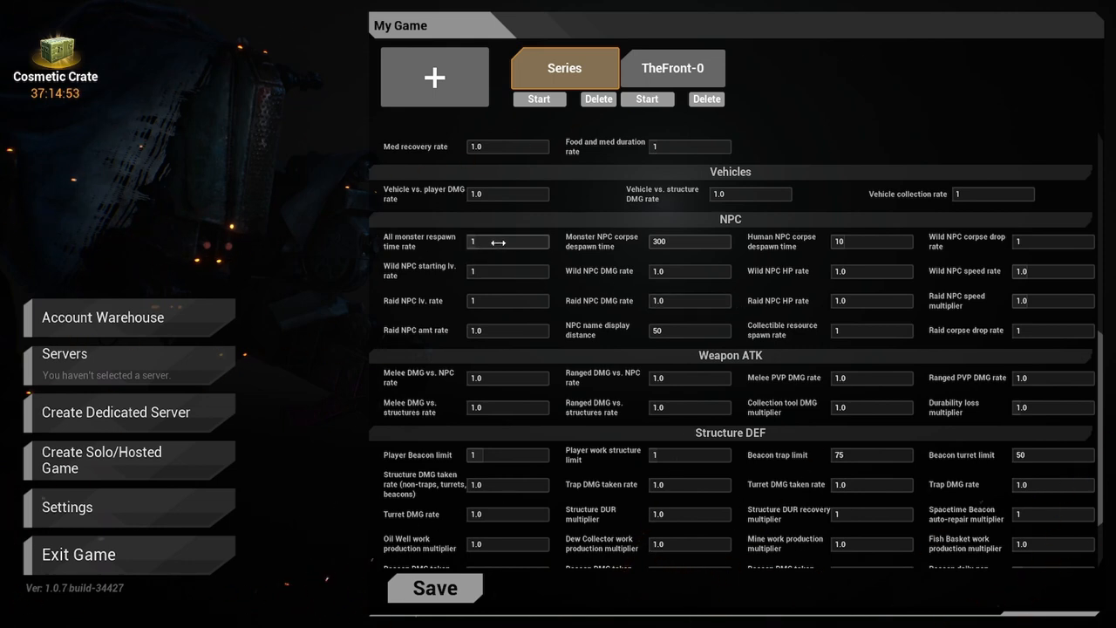
pyautogui.moveTo(507, 271)
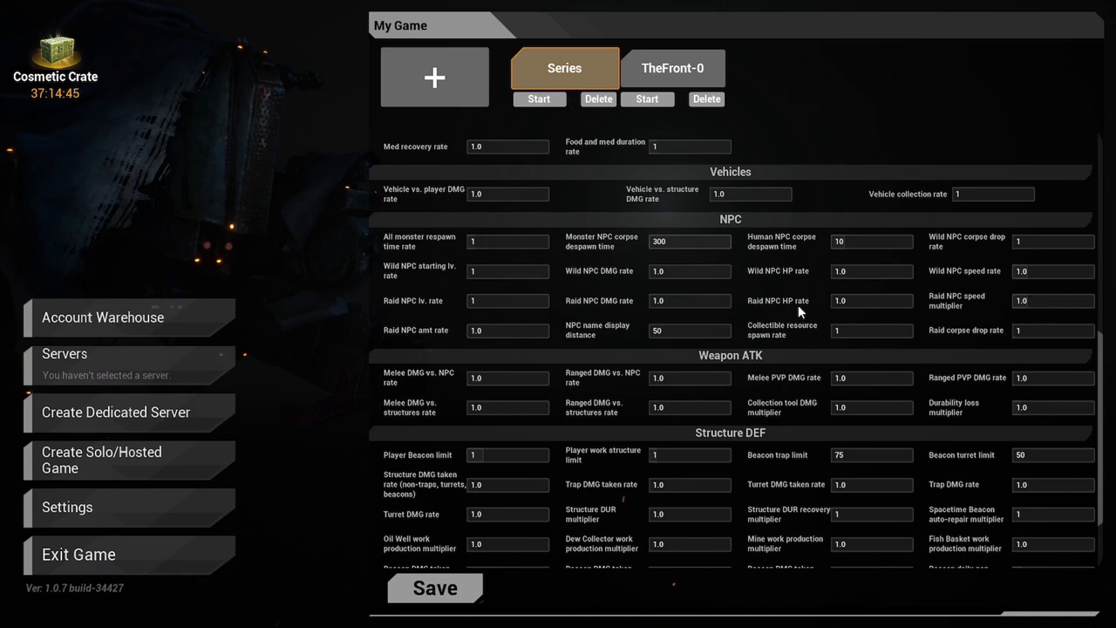
pyautogui.moveTo(858, 349)
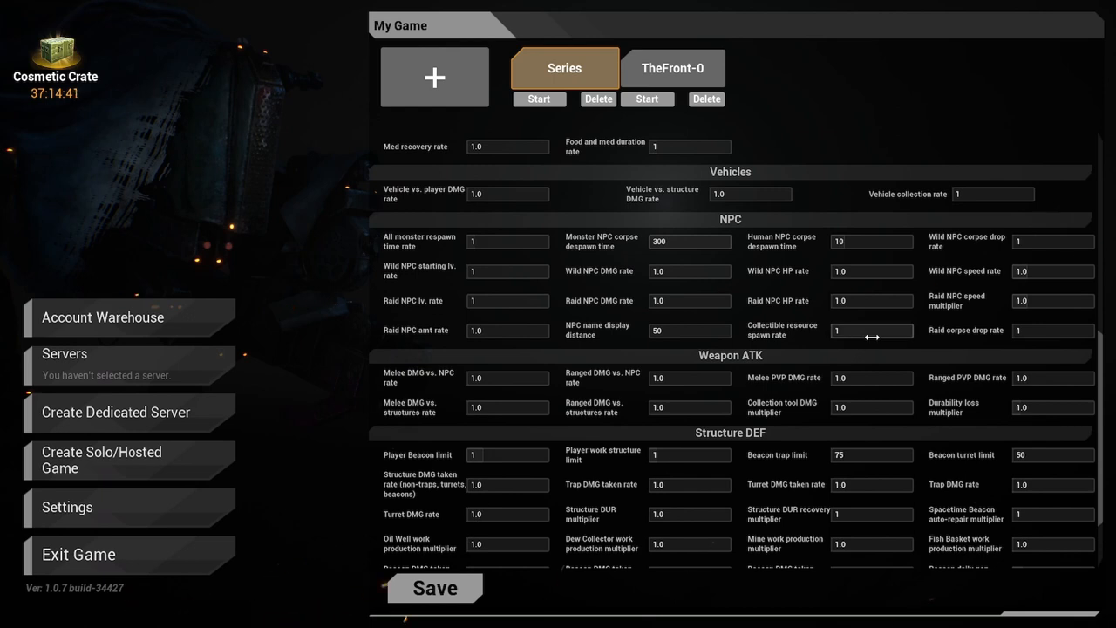
pyautogui.moveTo(1042, 331)
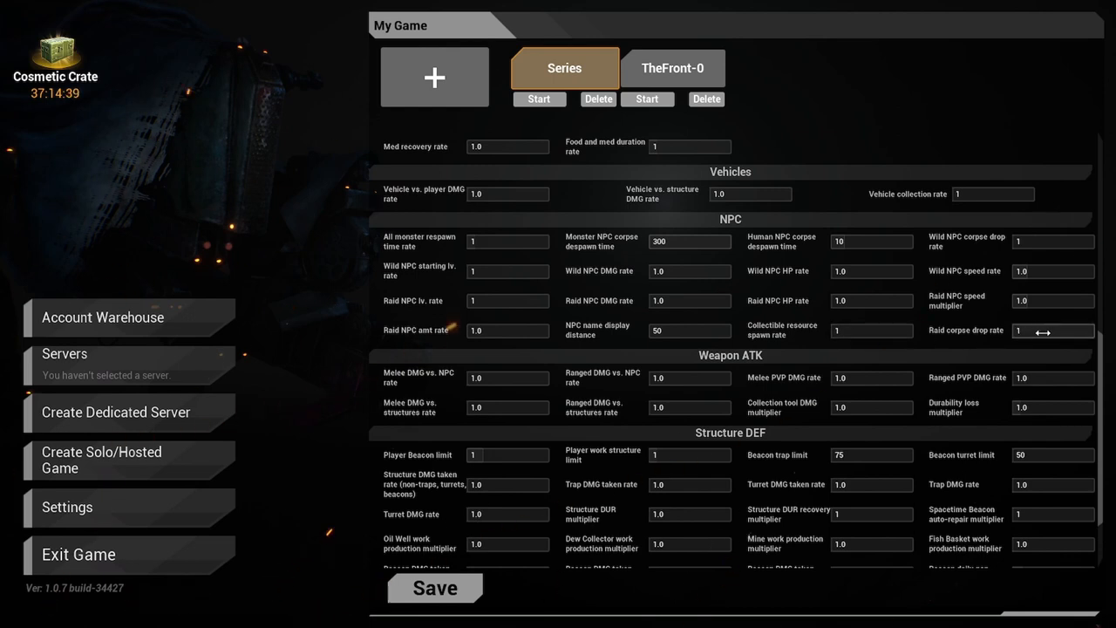
pyautogui.moveTo(623, 332)
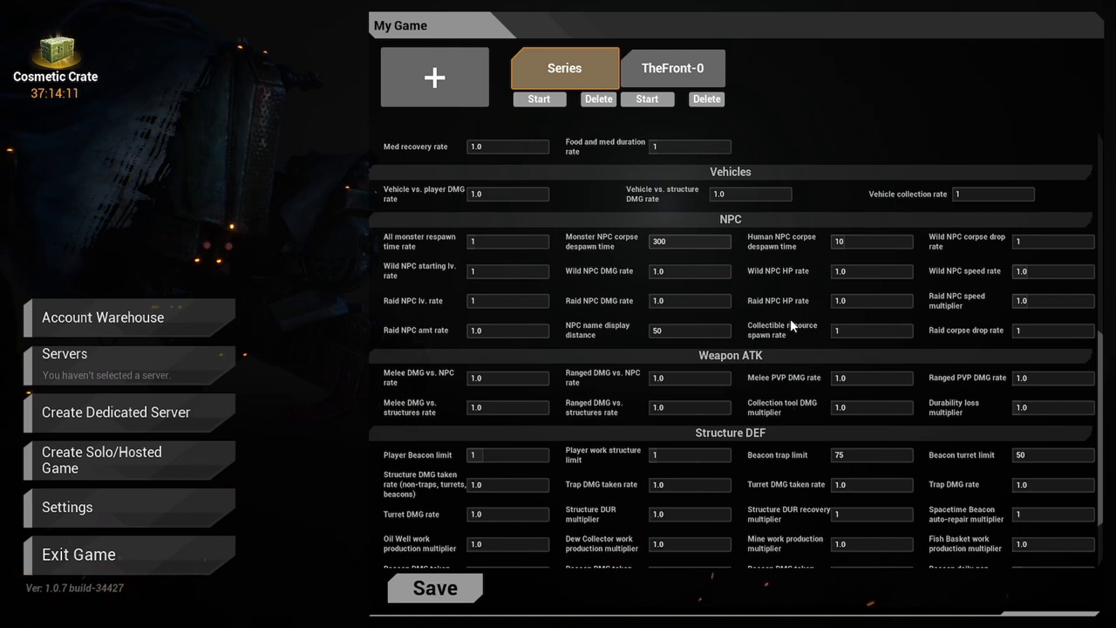
pyautogui.scroll(-3)
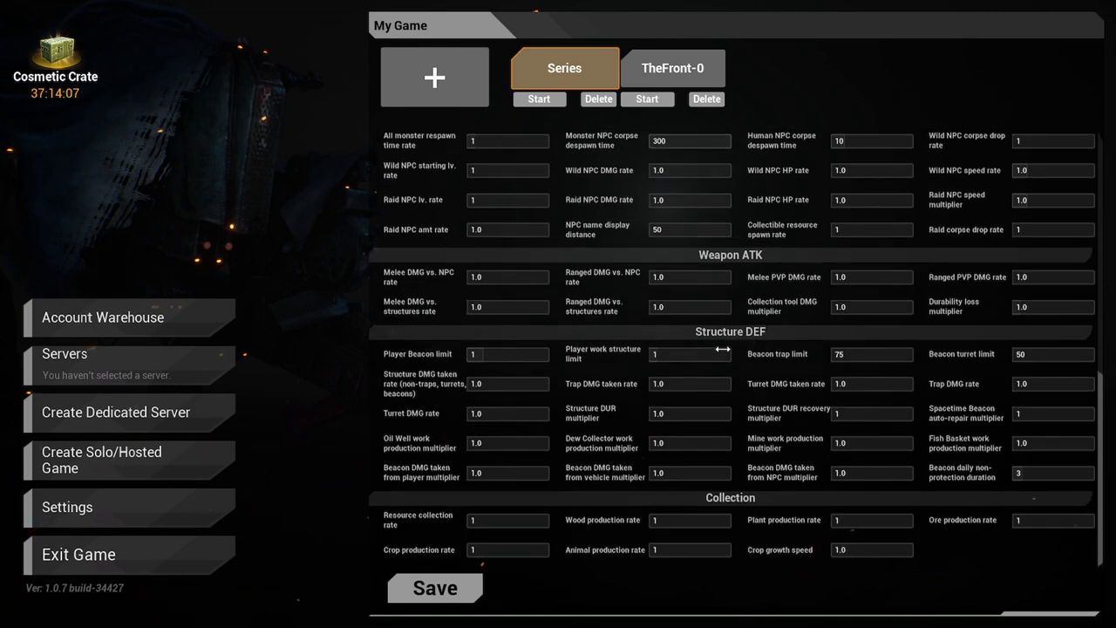
pyautogui.moveTo(460, 368)
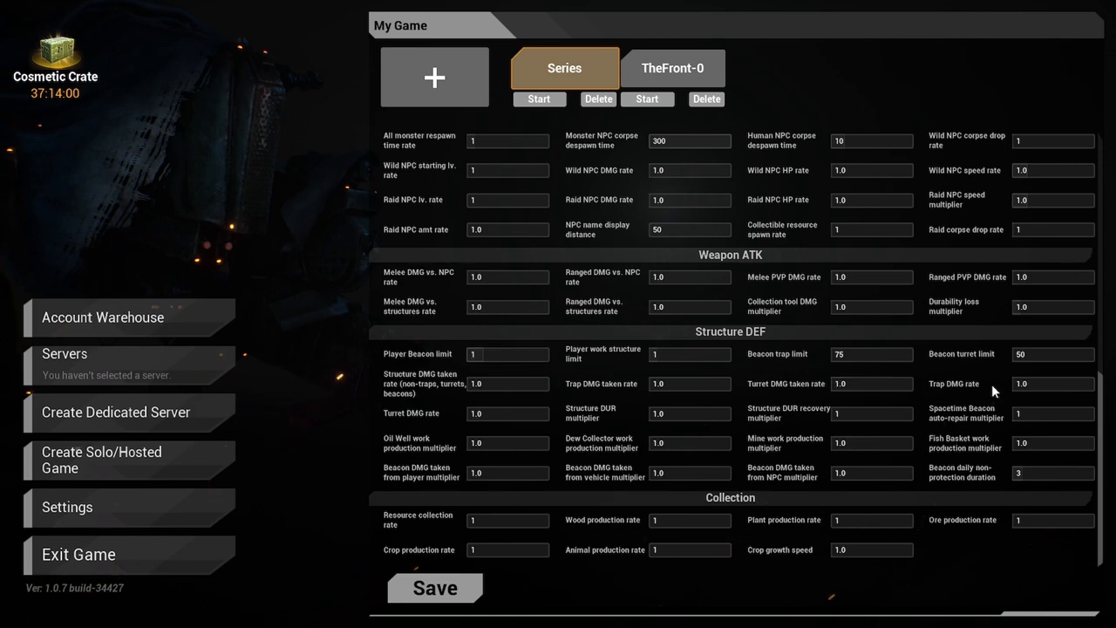
pyautogui.moveTo(839, 410)
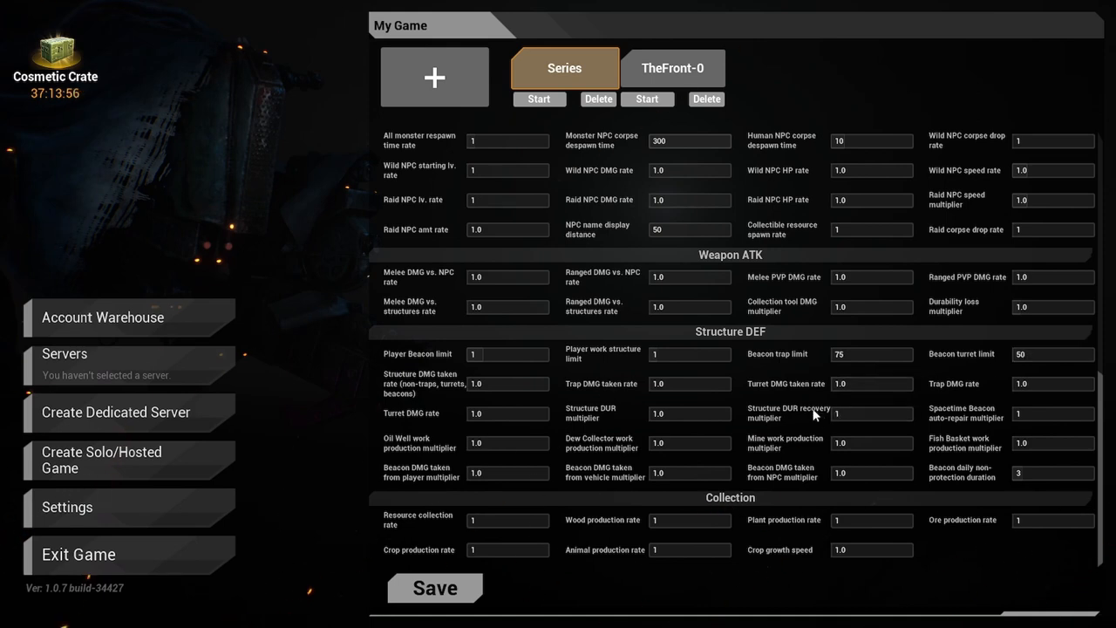
pyautogui.moveTo(776, 452)
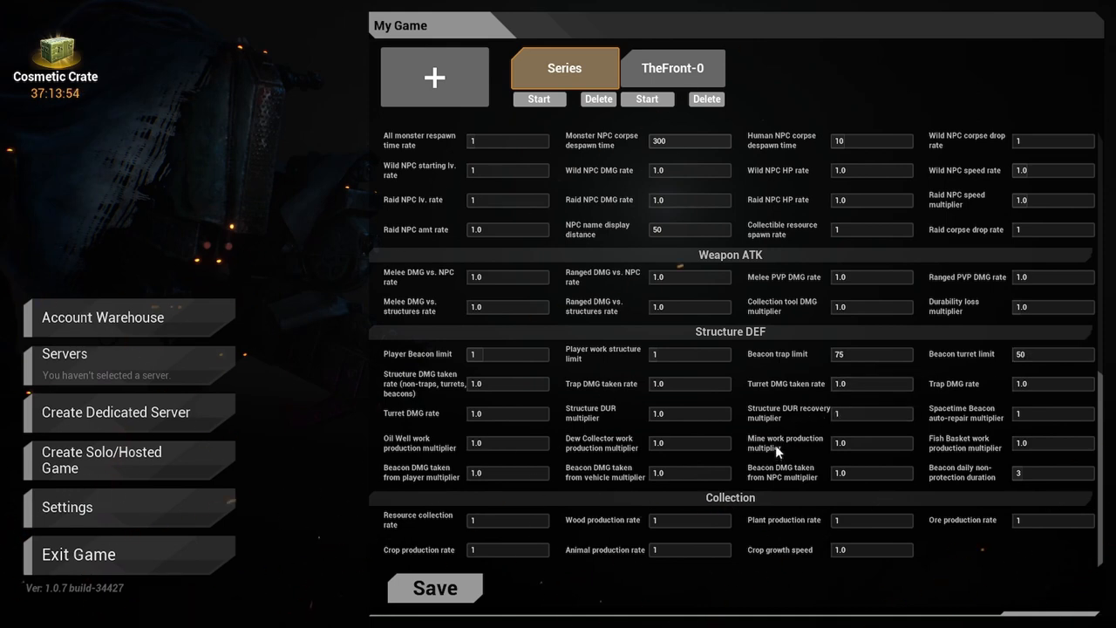
pyautogui.moveTo(507, 550)
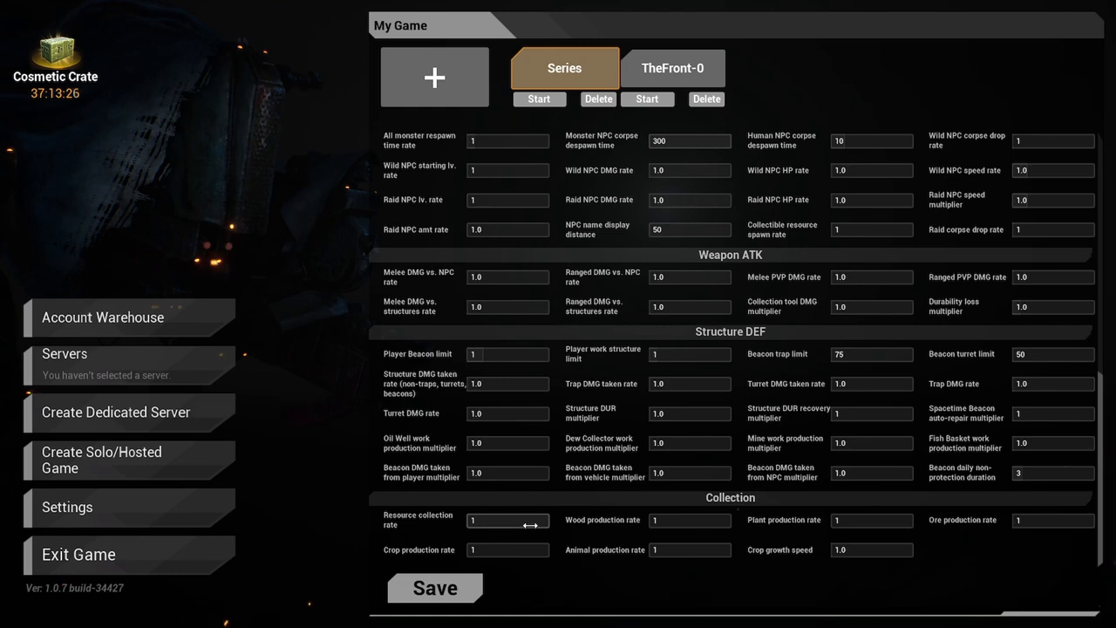
pyautogui.scroll(3)
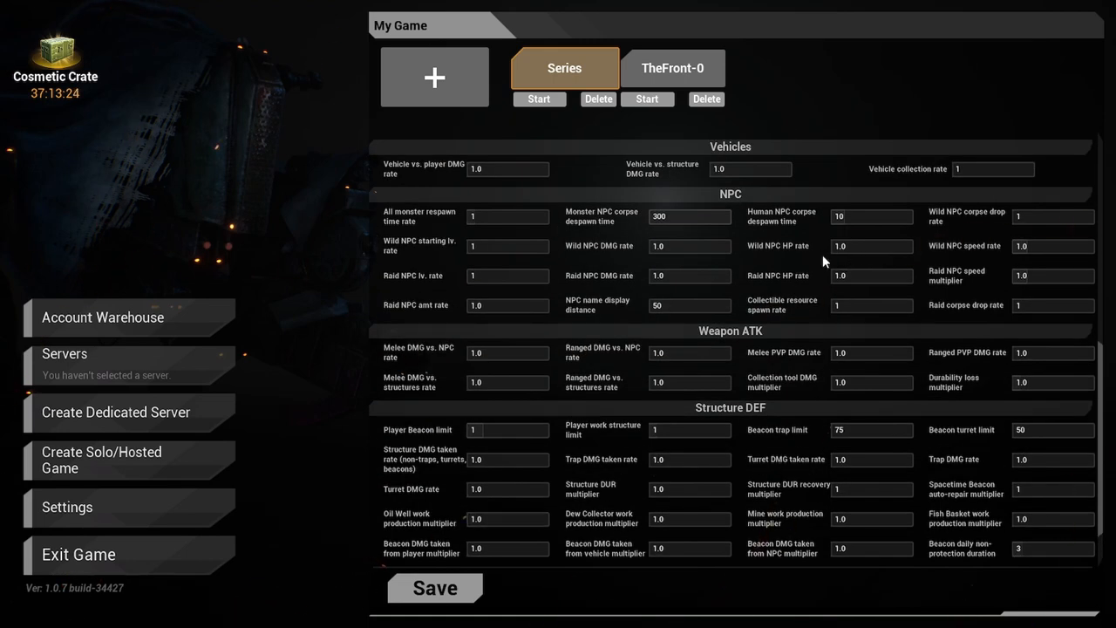
pyautogui.moveTo(783, 264)
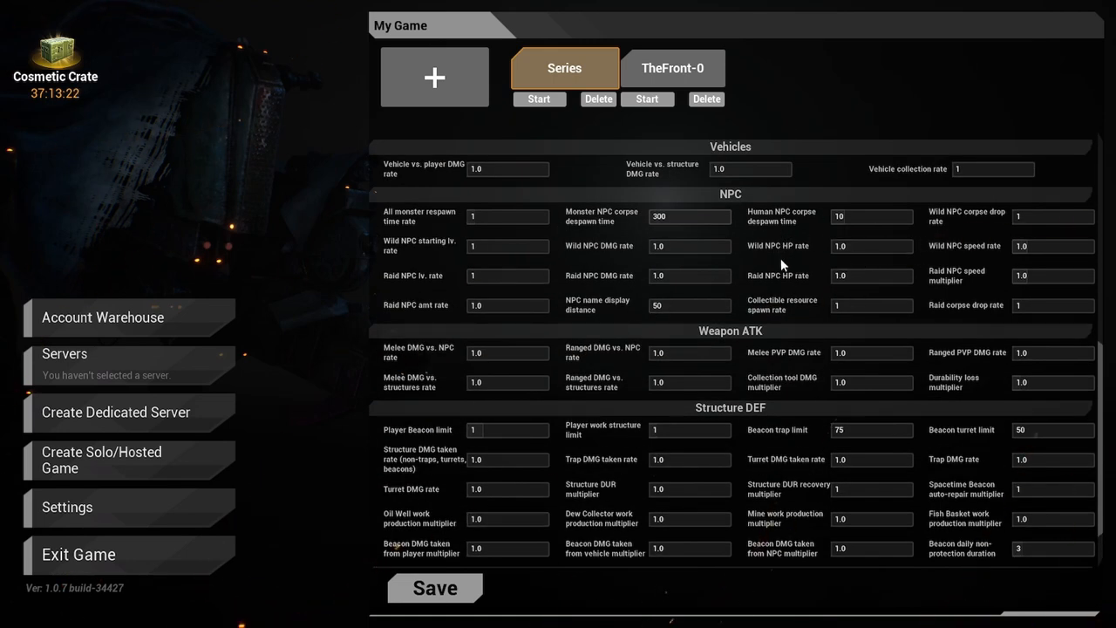
pyautogui.scroll(-3)
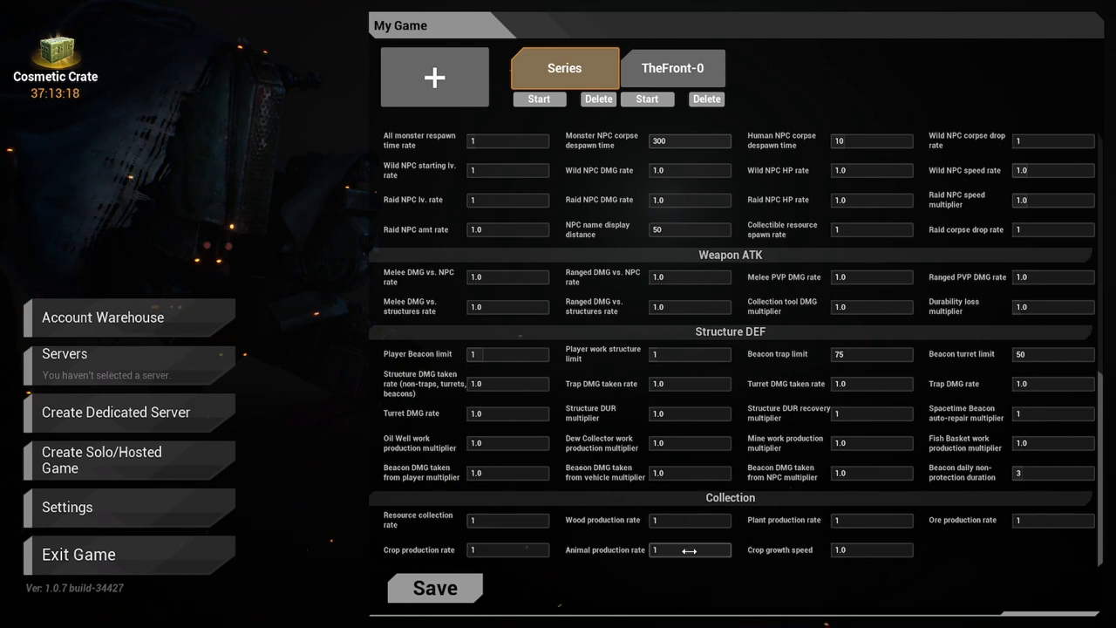
pyautogui.scroll(3)
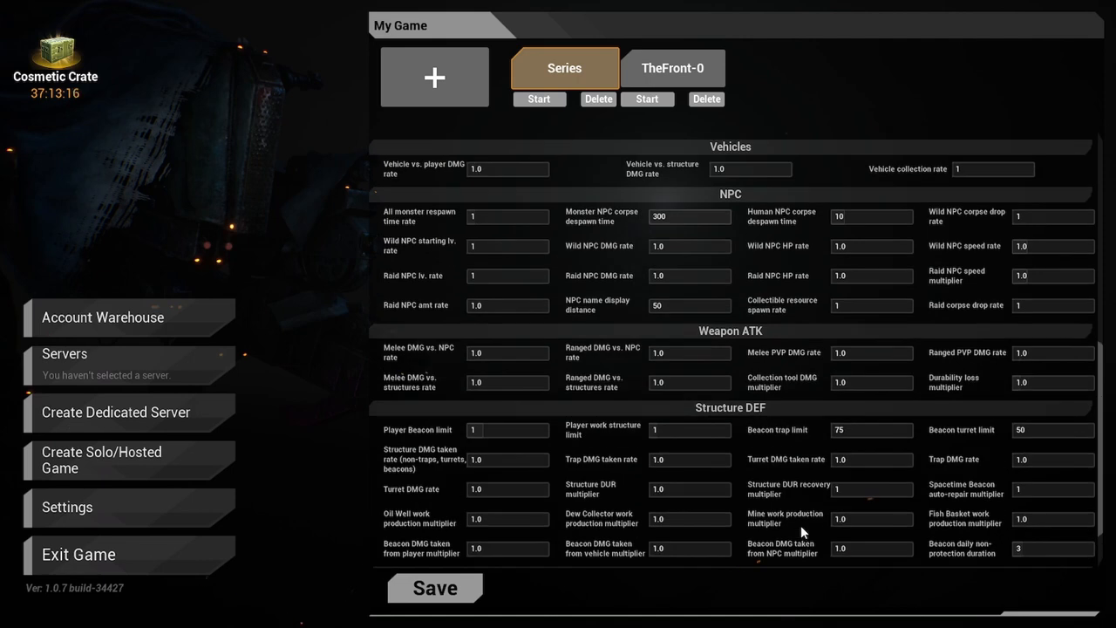
pyautogui.scroll(3)
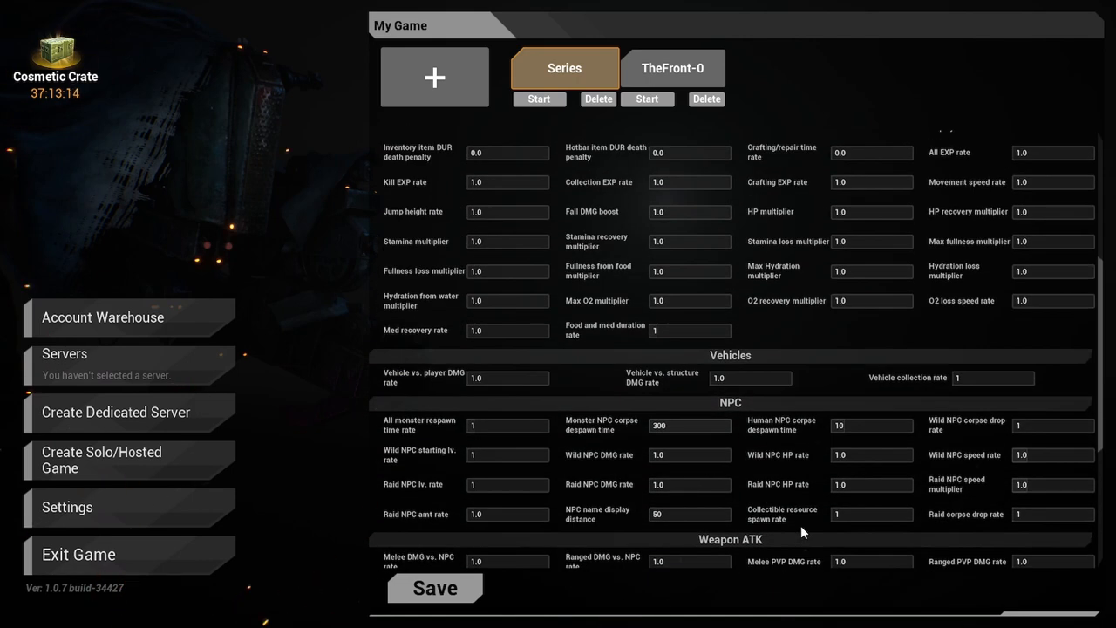
pyautogui.scroll(3)
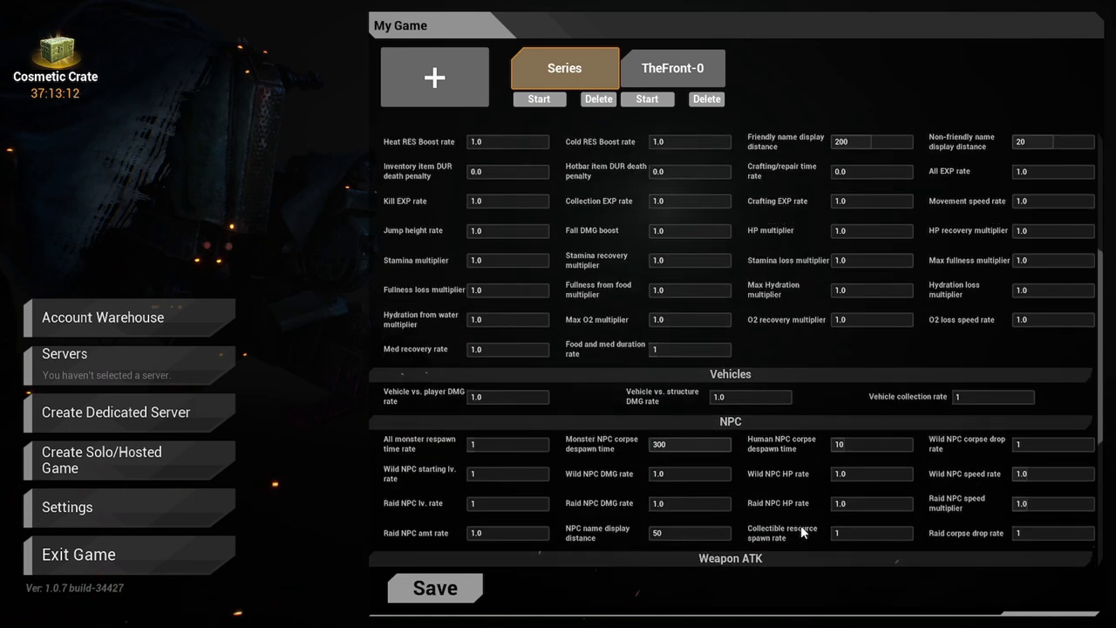
pyautogui.scroll(3)
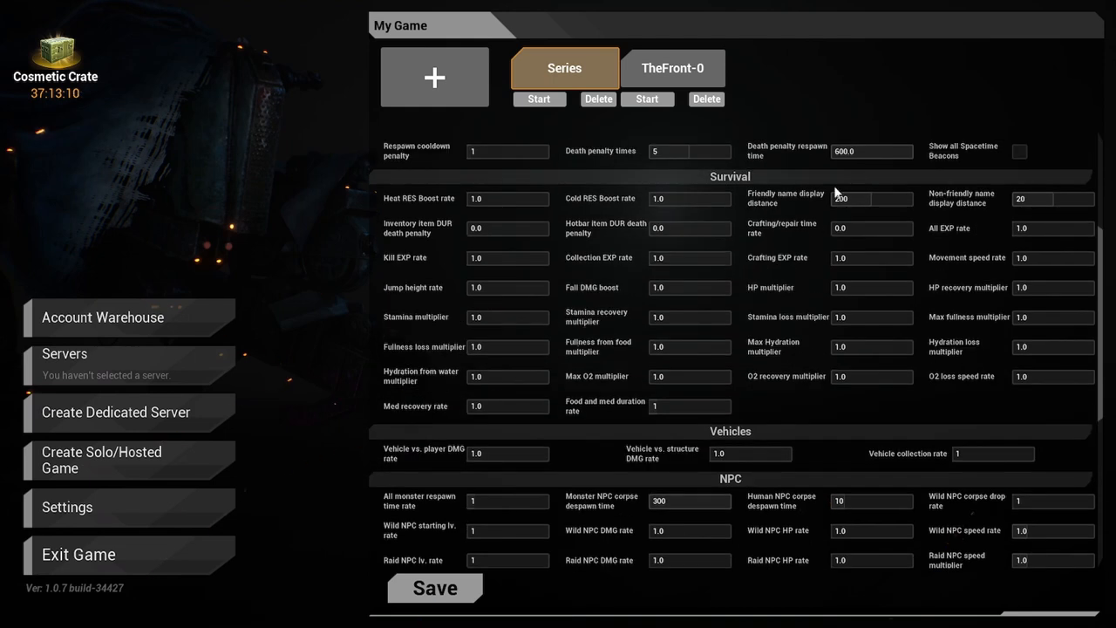
pyautogui.moveTo(690, 257)
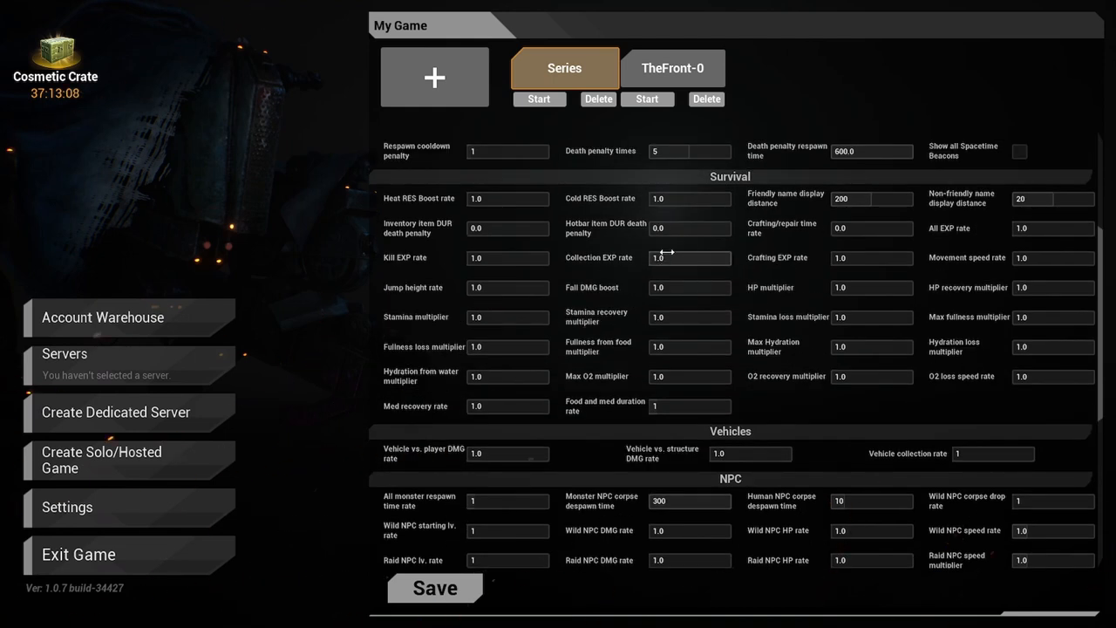
pyautogui.moveTo(625, 268)
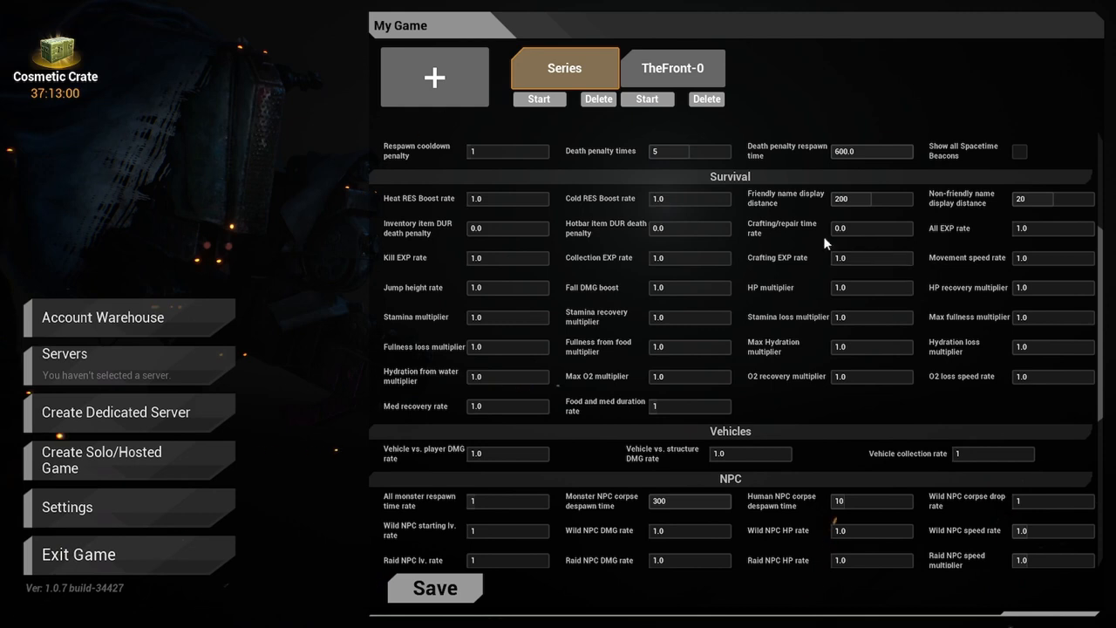
pyautogui.moveTo(737, 320)
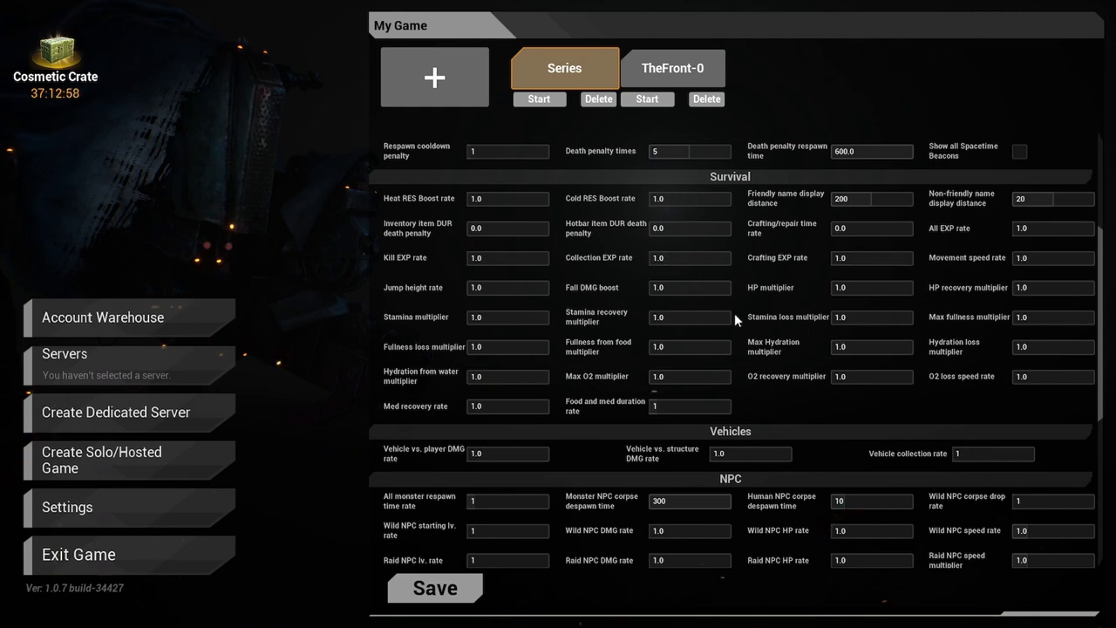
pyautogui.scroll(-3)
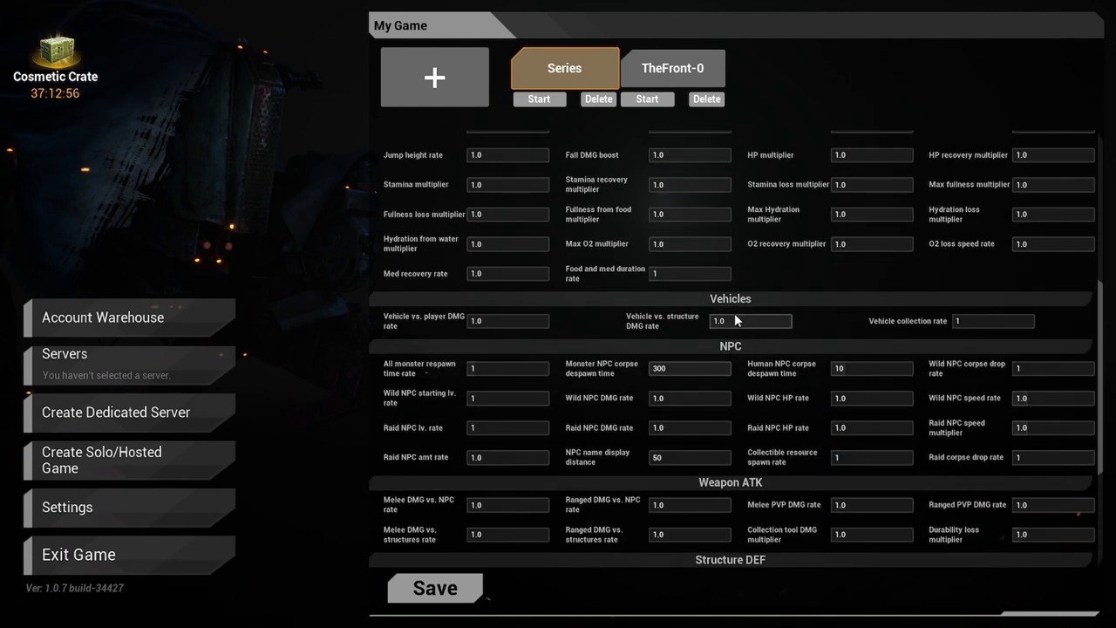
pyautogui.scroll(3)
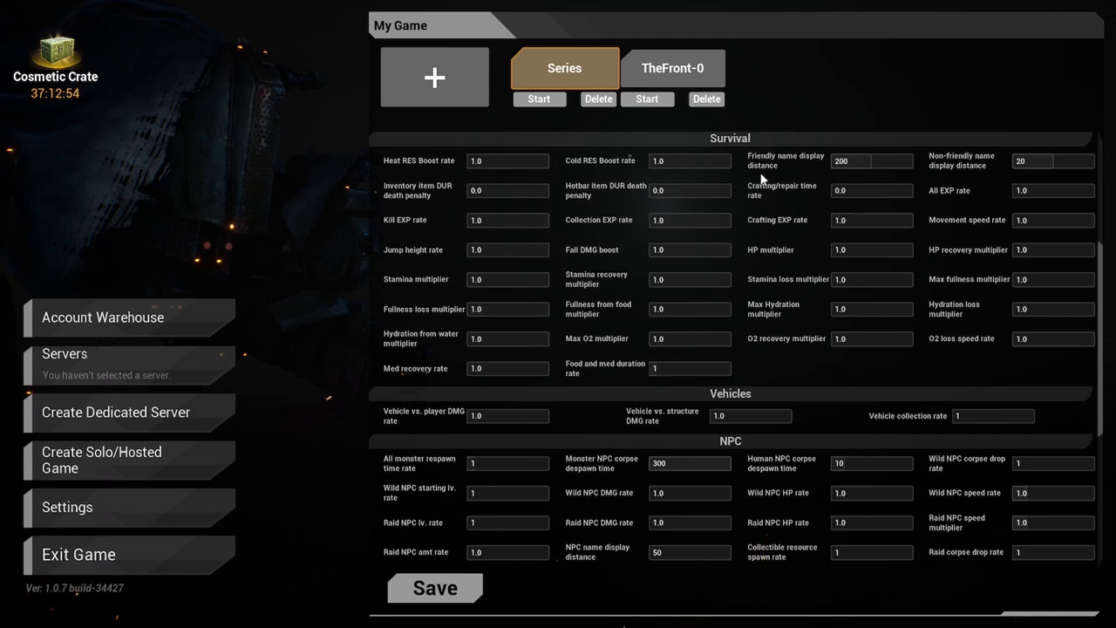
pyautogui.moveTo(752, 248)
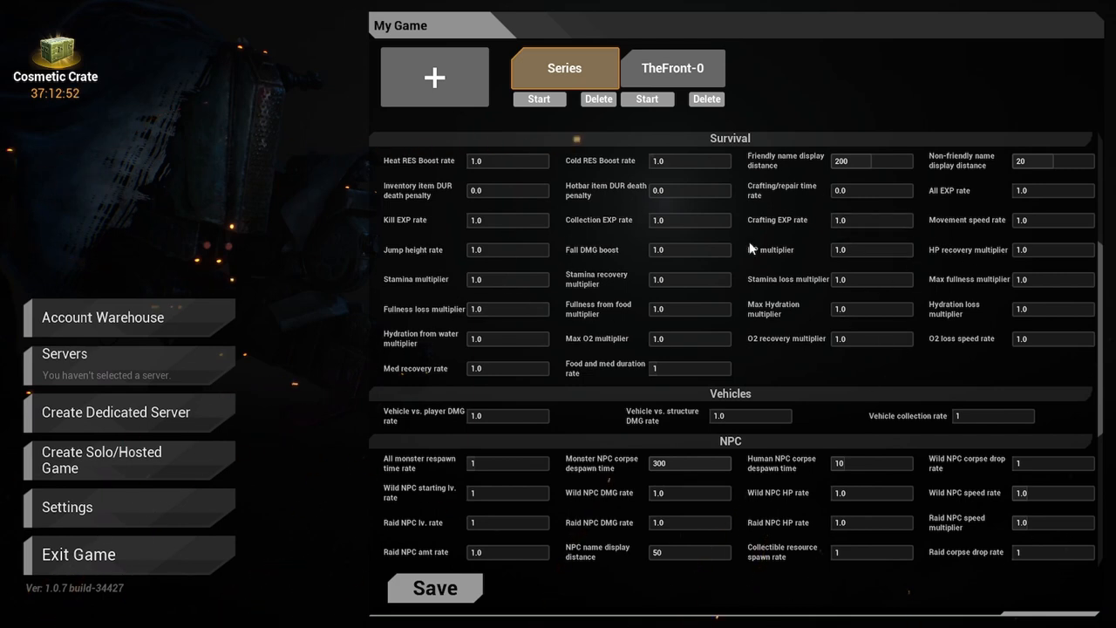
pyautogui.scroll(-3)
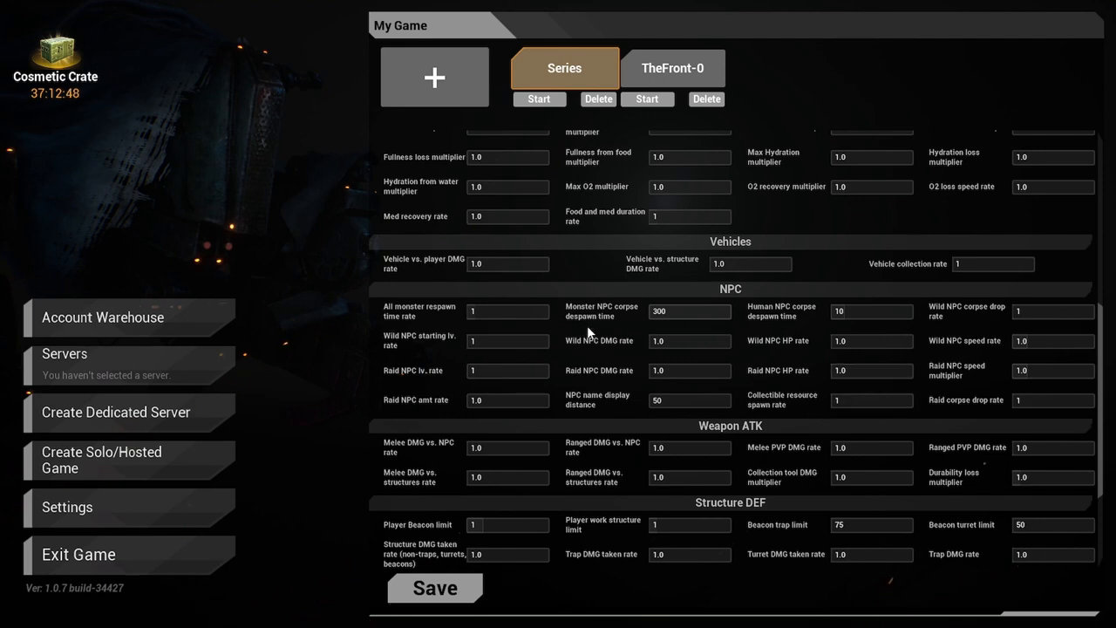
pyautogui.scroll(-3)
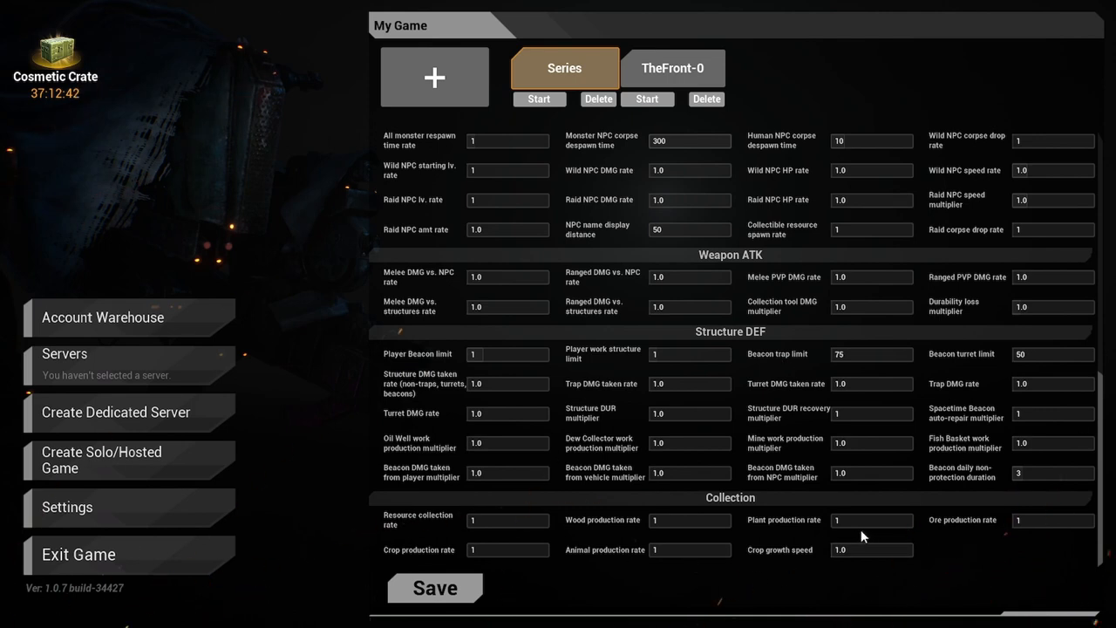
pyautogui.moveTo(600, 153)
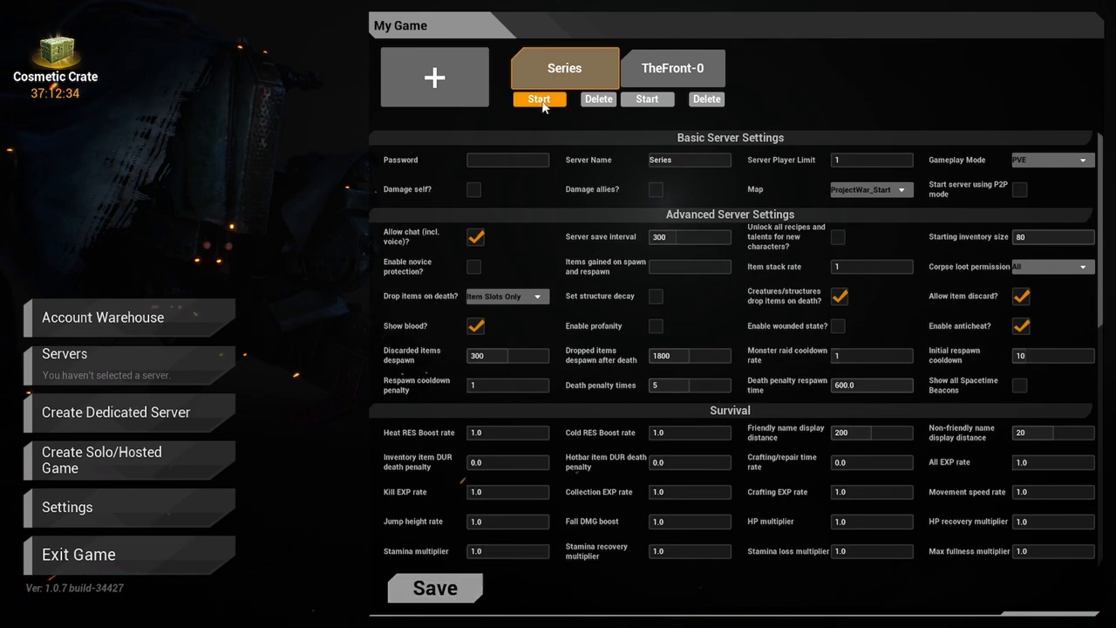
# Step: Start the Series solo game and begin creating a new character
pyautogui.click(538, 99)
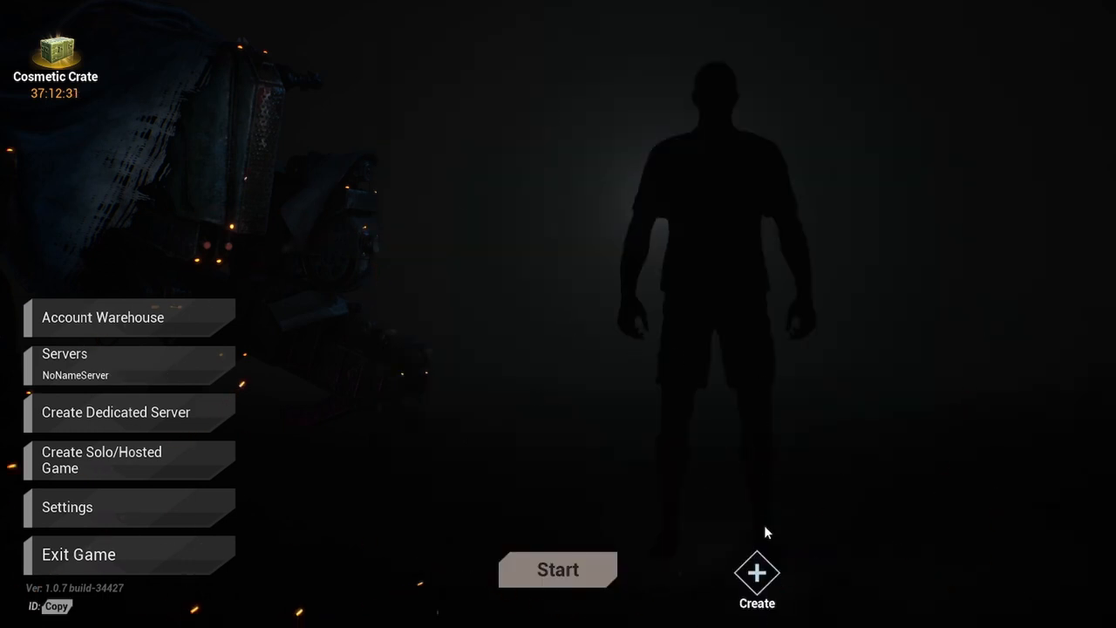
pyautogui.click(756, 582)
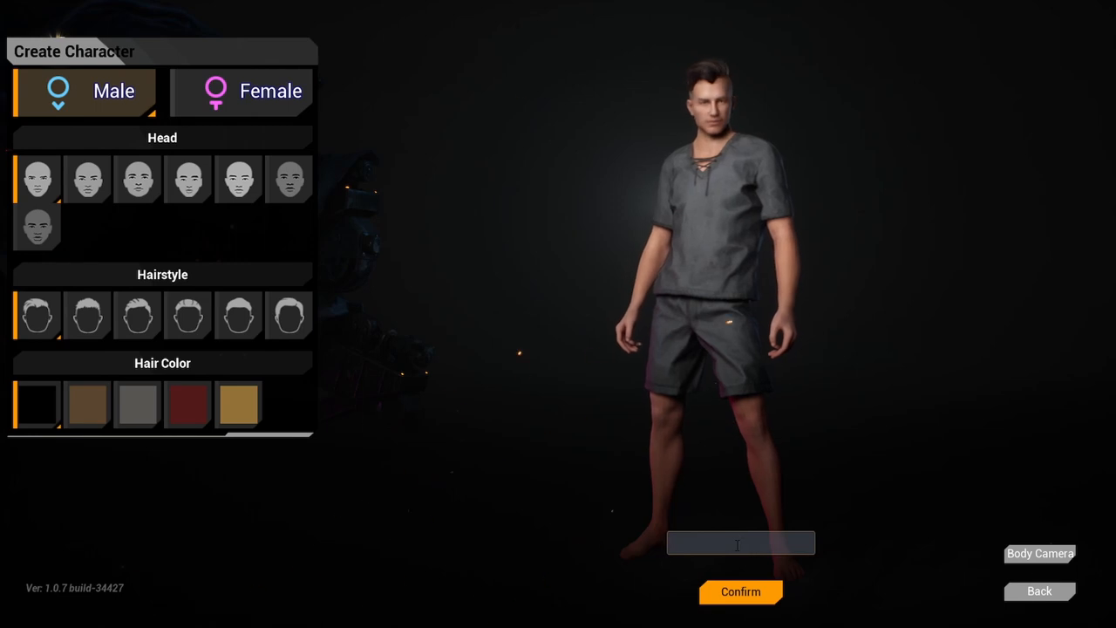
# Step: Name the character Bob, confirm creation and enter the game world
pyautogui.write('Bob')
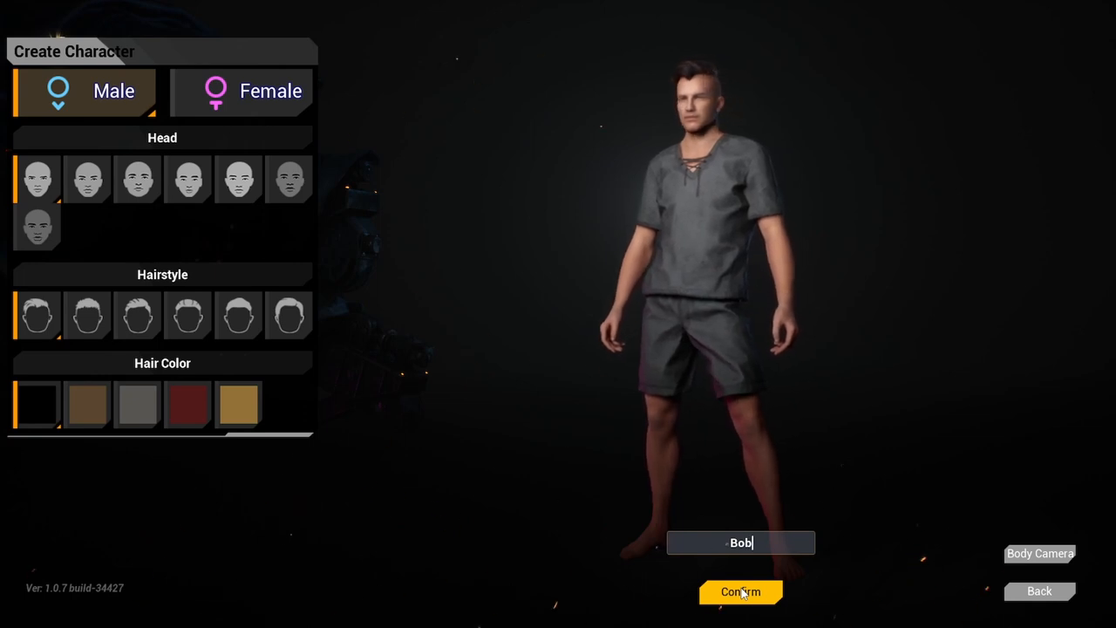
pyautogui.click(740, 591)
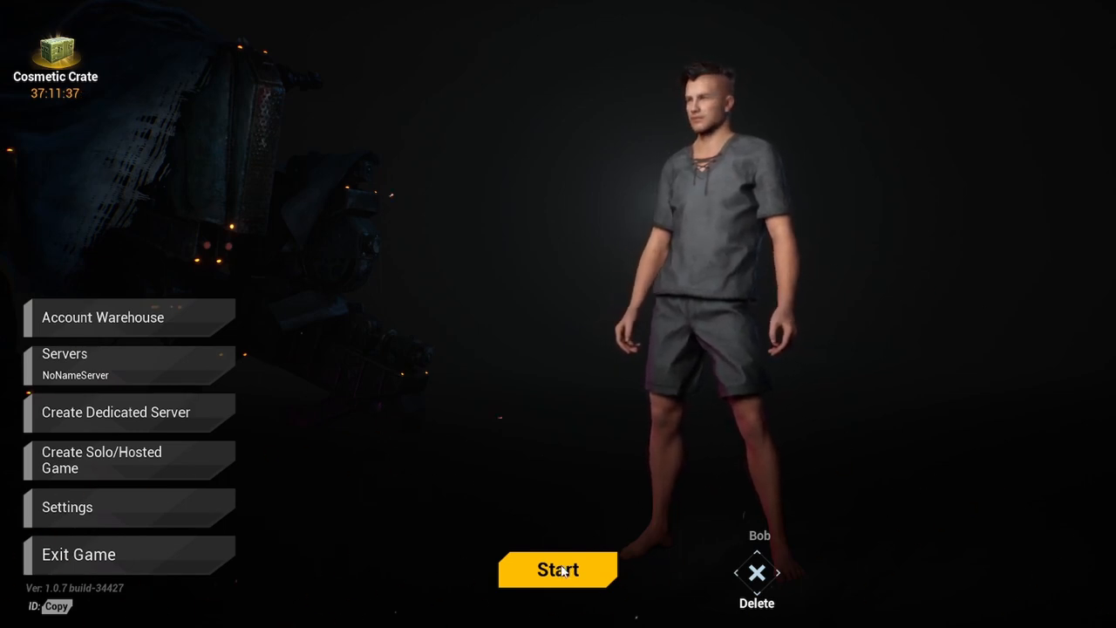
pyautogui.click(557, 569)
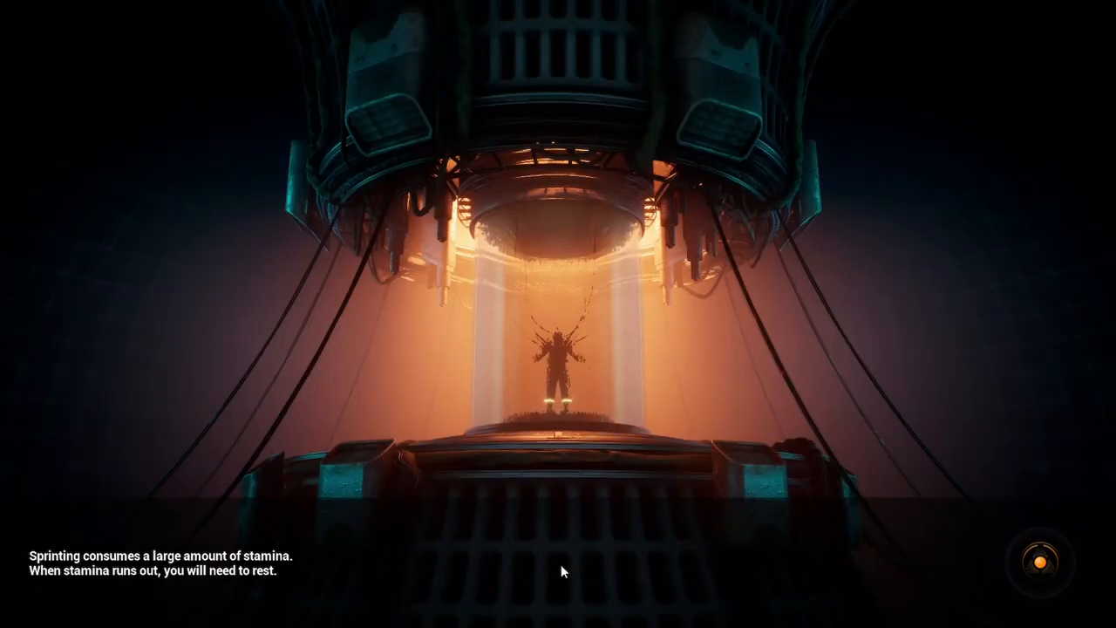